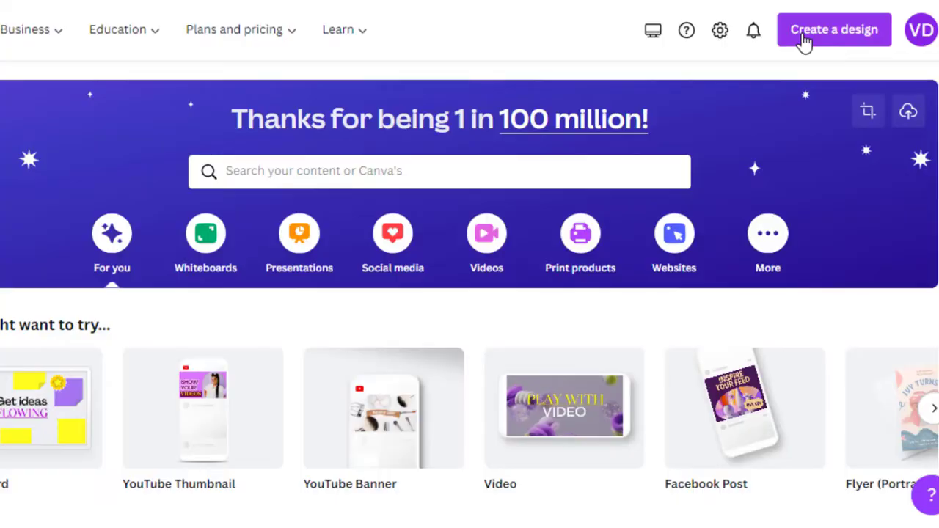
- Start a new Instagram Post-sized design by searching 'instagram' under Create a design
{"action": "left_click", "coordinate": [833, 29]}
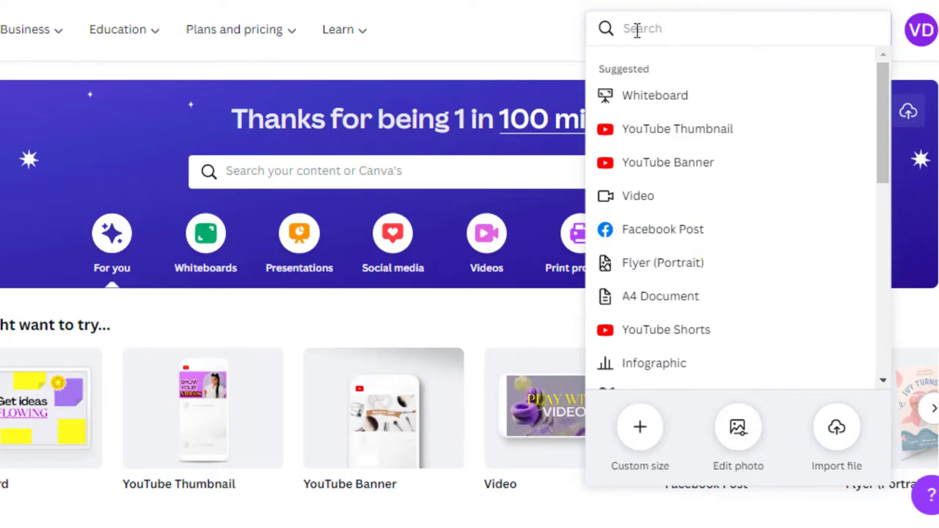
{"action": "type", "text": "instagram"}
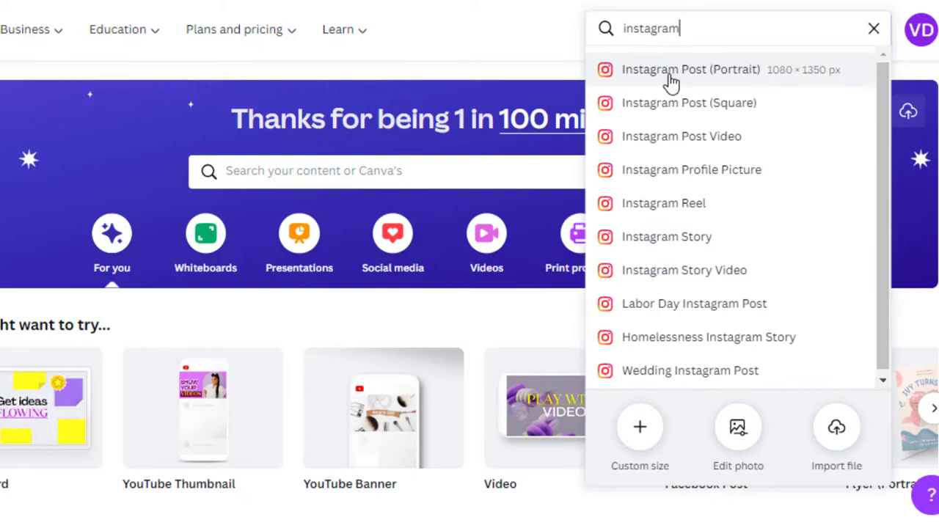
{"action": "left_click", "coordinate": [690, 70]}
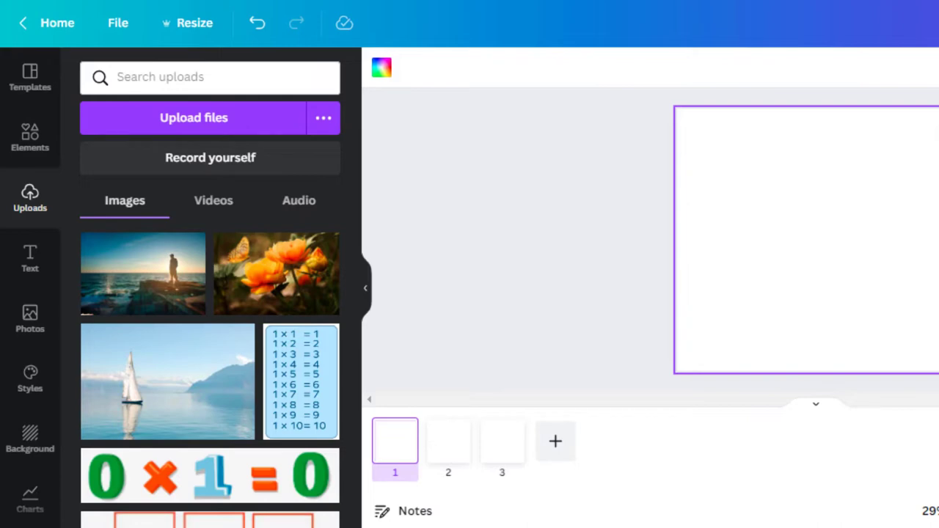
{"action": "mouse_move", "coordinate": [288, 18]}
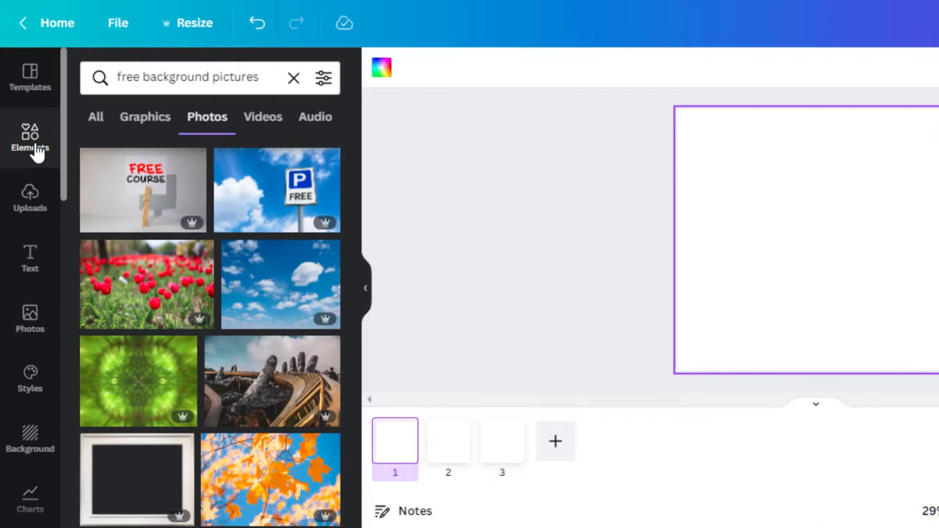
{"action": "mouse_move", "coordinate": [81, 187]}
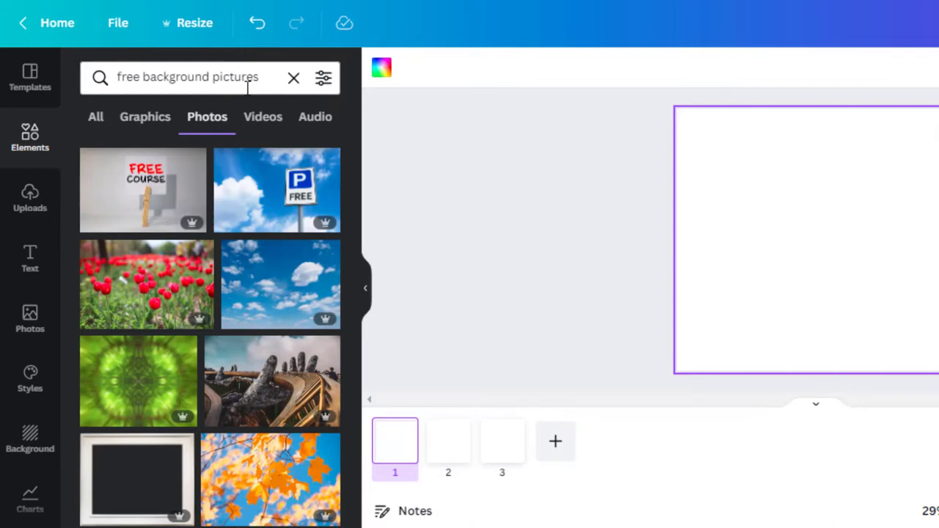
{"action": "mouse_move", "coordinate": [360, 192]}
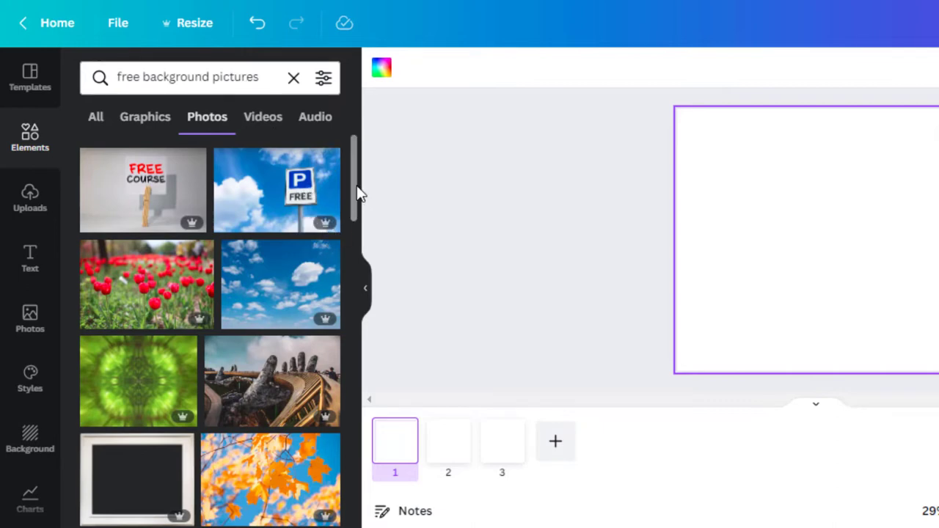
- Browse the Photos results for 'free background pictures' in the Elements panel
{"action": "scroll", "scroll_direction": "down", "scroll_amount": 3}
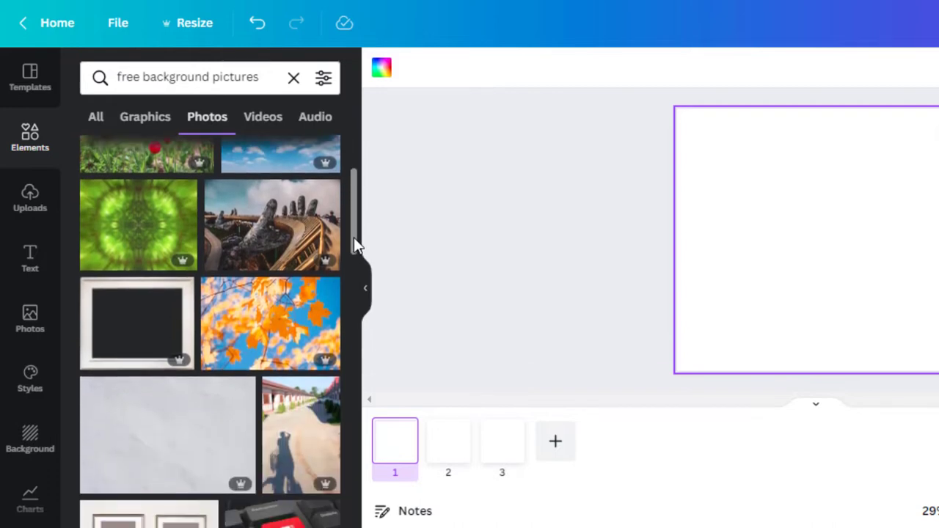
{"action": "mouse_move", "coordinate": [312, 260]}
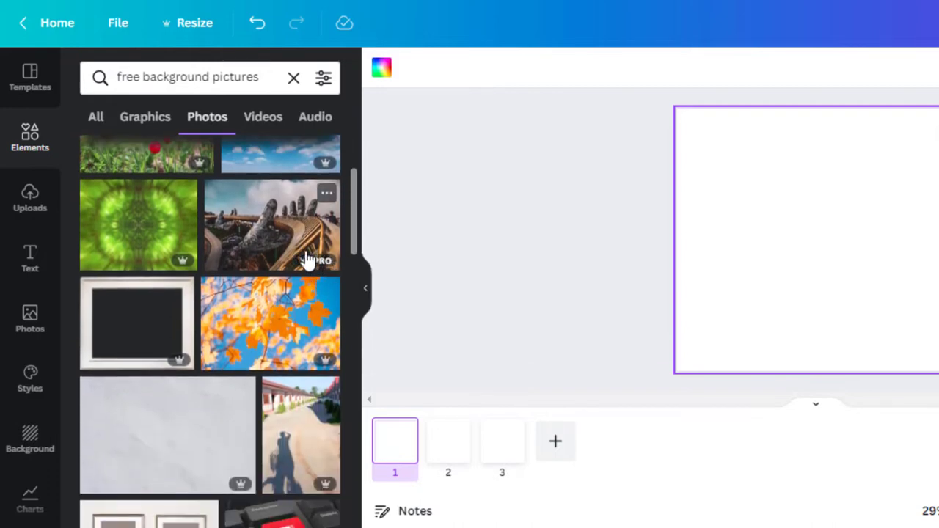
{"action": "mouse_move", "coordinate": [301, 268]}
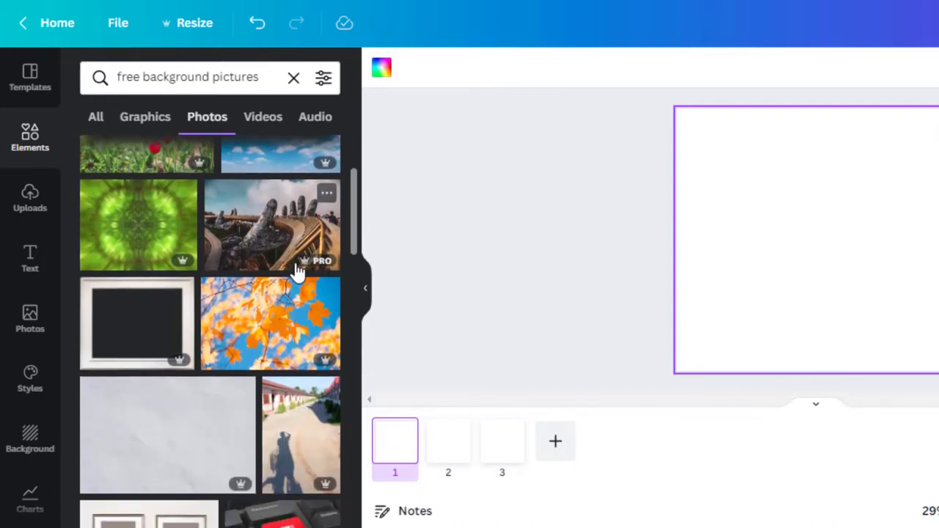
{"action": "scroll", "scroll_direction": "down", "scroll_amount": 3}
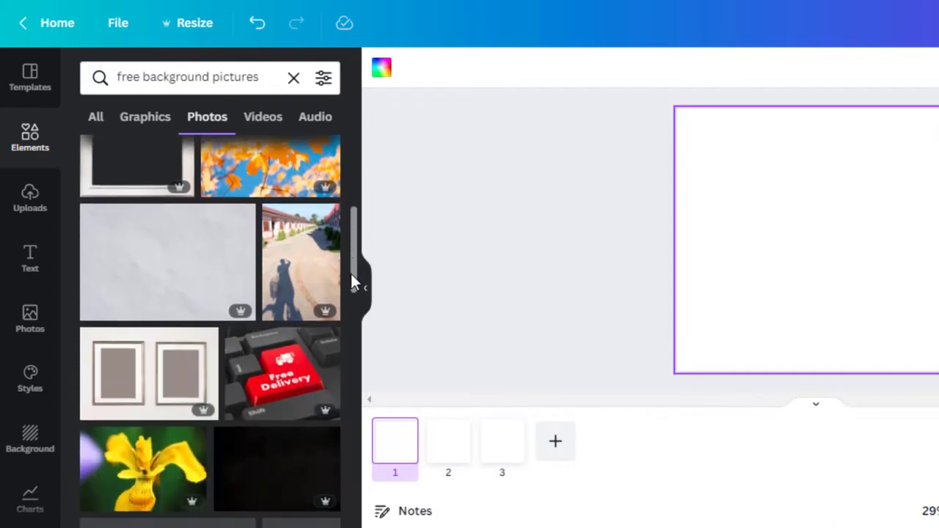
{"action": "scroll", "scroll_direction": "down", "scroll_amount": 3}
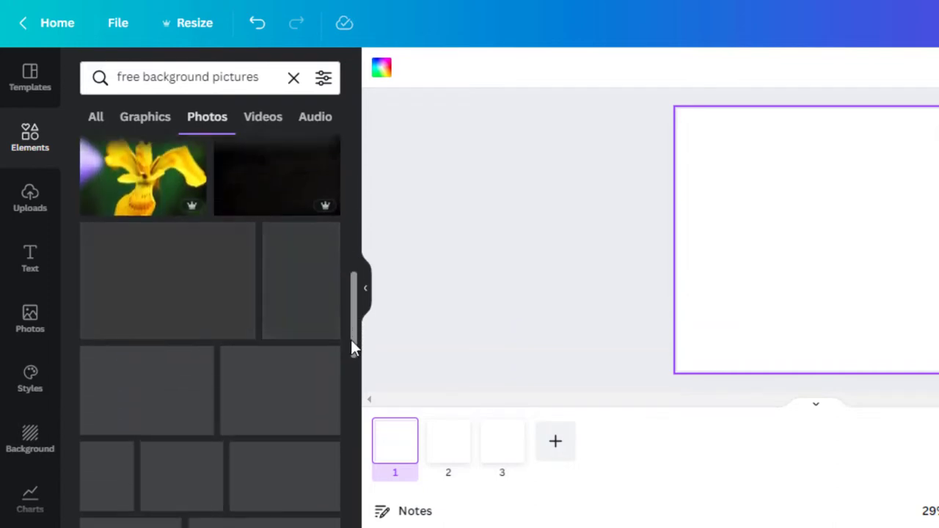
{"action": "scroll", "scroll_direction": "down", "scroll_amount": 3}
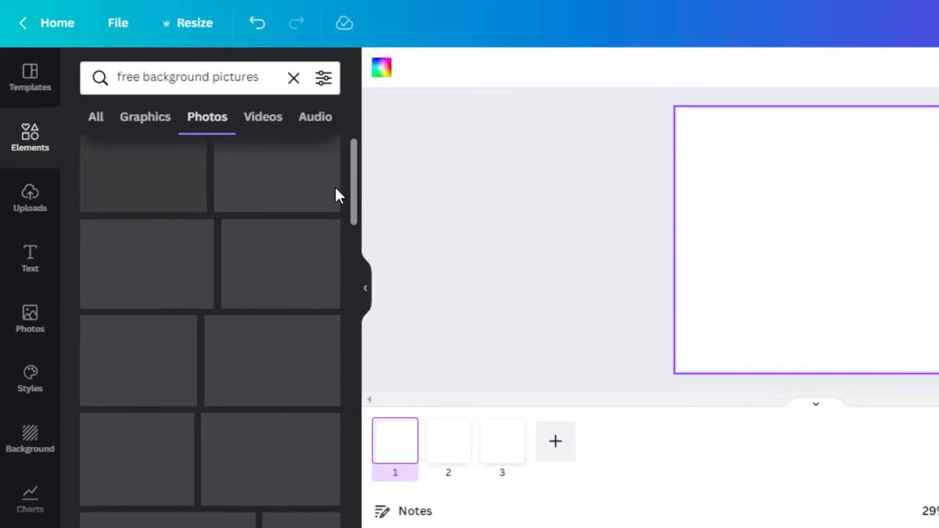
- Search elements for 'arrow' and show all arrow types, not just photos
{"action": "left_click", "coordinate": [187, 77]}
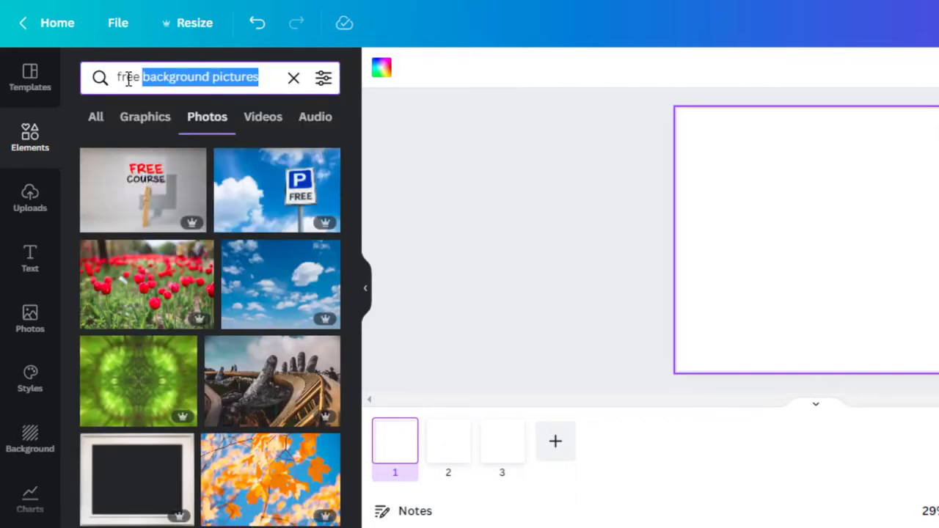
{"action": "type", "text": "arrows"}
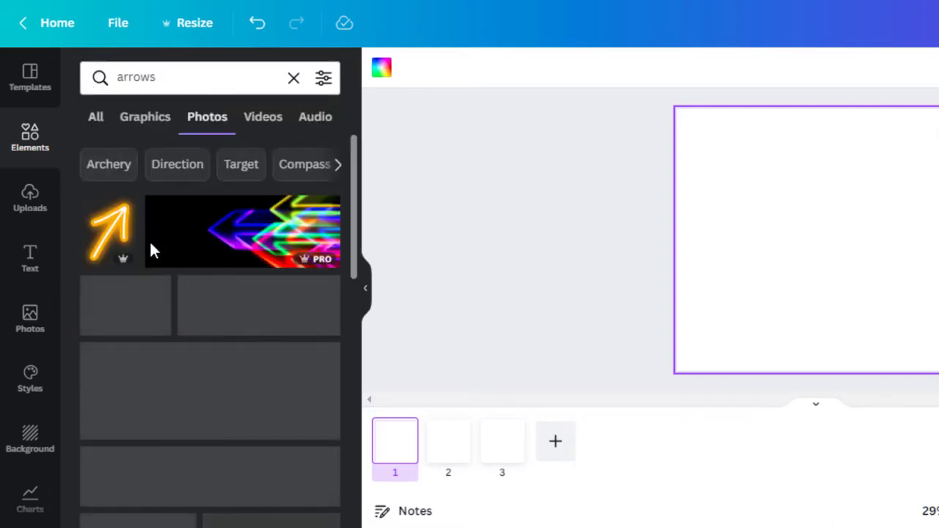
{"action": "scroll", "scroll_direction": "down", "scroll_amount": 3}
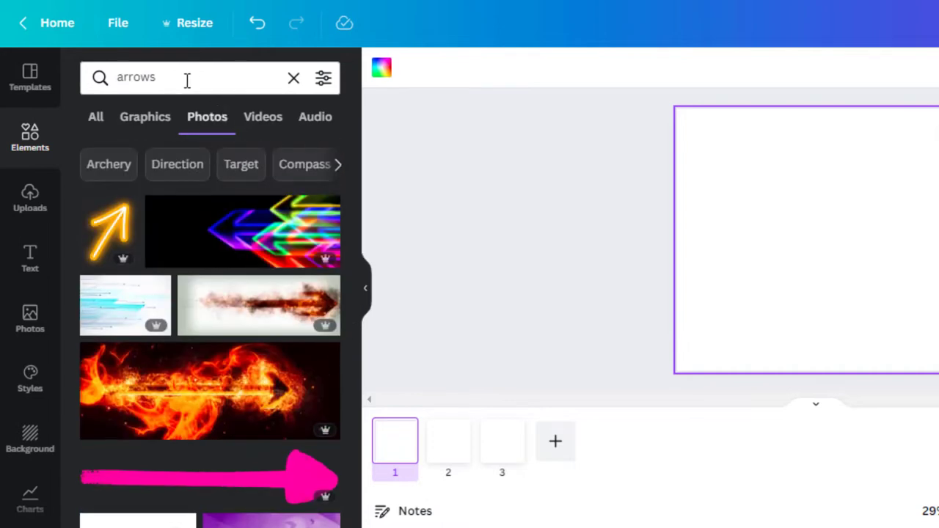
{"action": "left_click", "coordinate": [96, 116]}
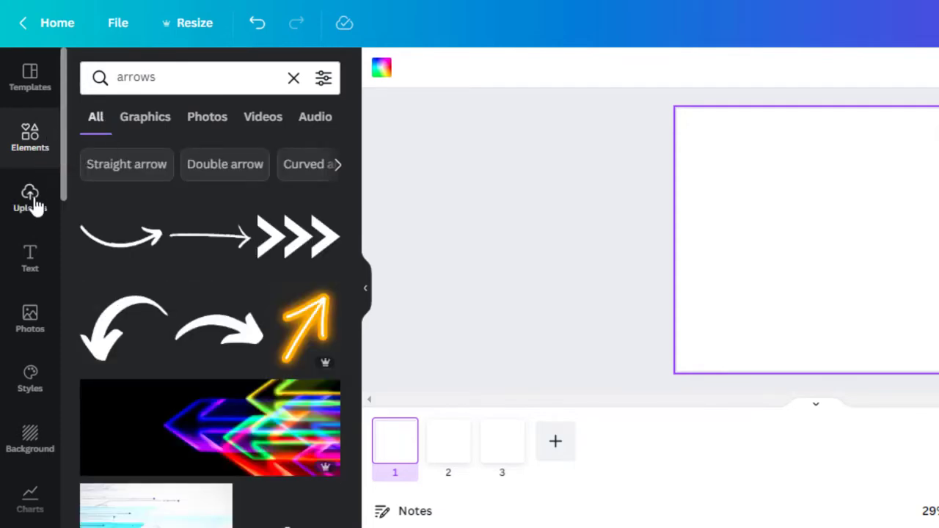
- Show the previously uploaded images, including the calm-lake sailboat photo
{"action": "left_click", "coordinate": [30, 198]}
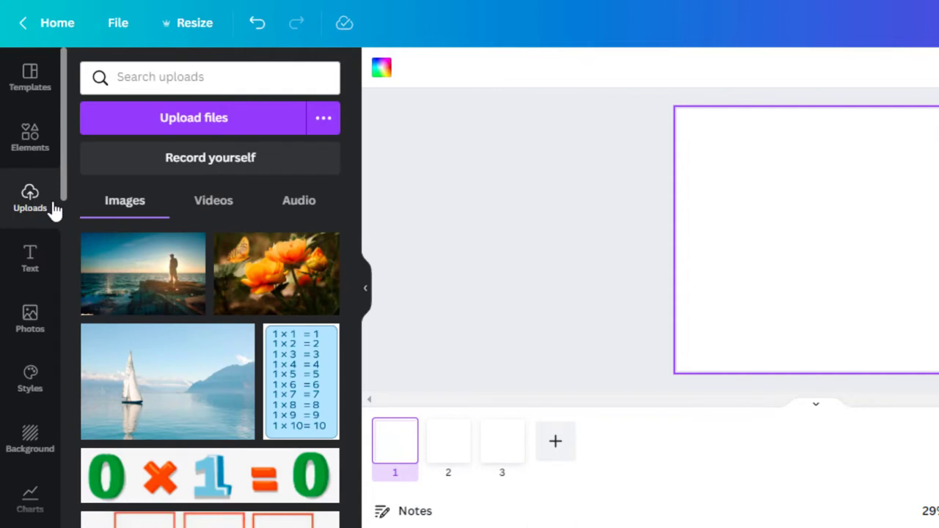
{"action": "mouse_move", "coordinate": [30, 200]}
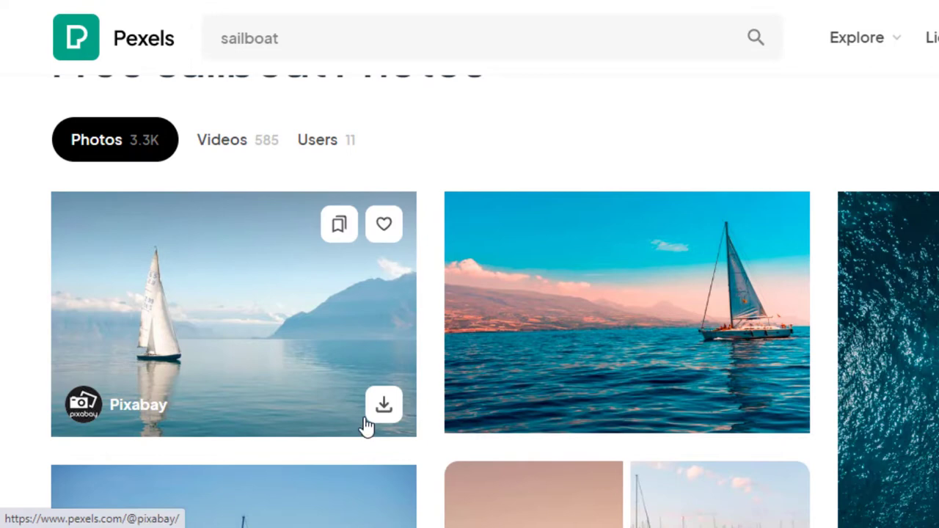
{"action": "mouse_move", "coordinate": [264, 429]}
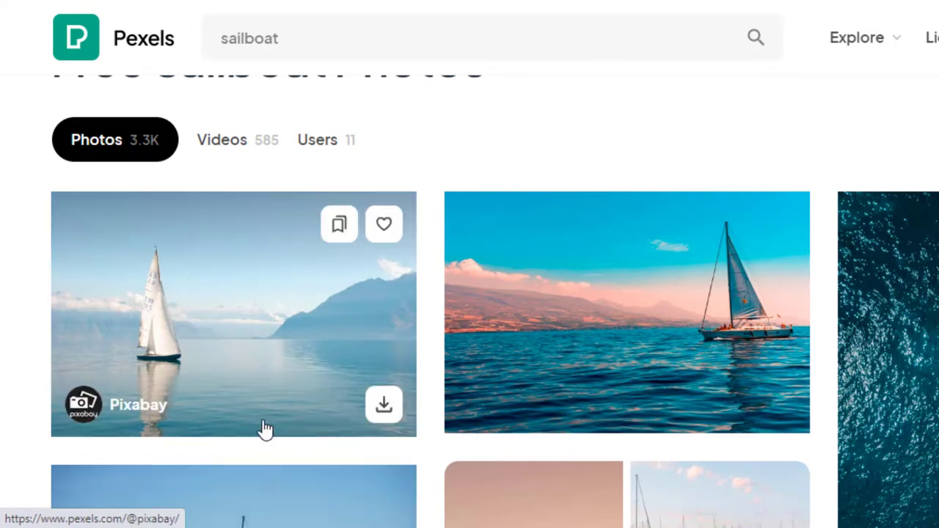
{"action": "mouse_move", "coordinate": [805, 322]}
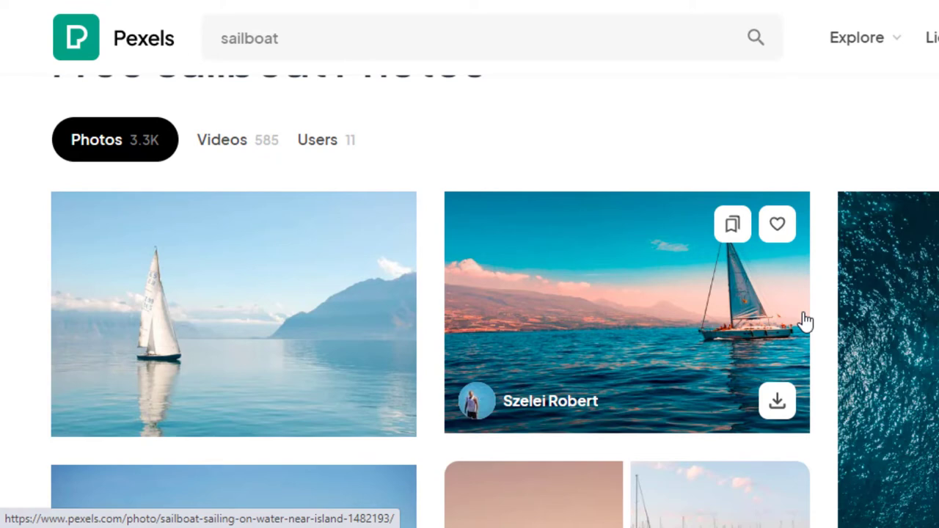
{"action": "mouse_move", "coordinate": [820, 249]}
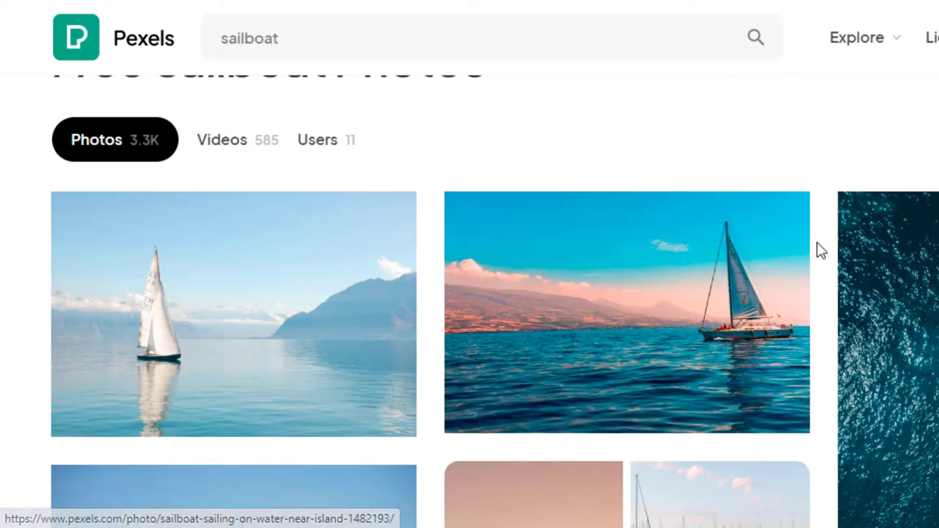
{"action": "mouse_move", "coordinate": [597, 345]}
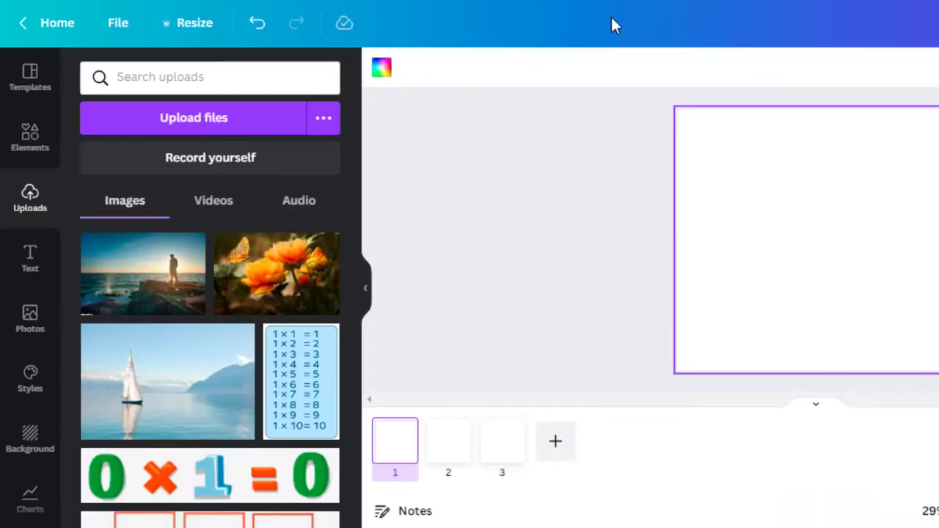
{"action": "mouse_move", "coordinate": [193, 402]}
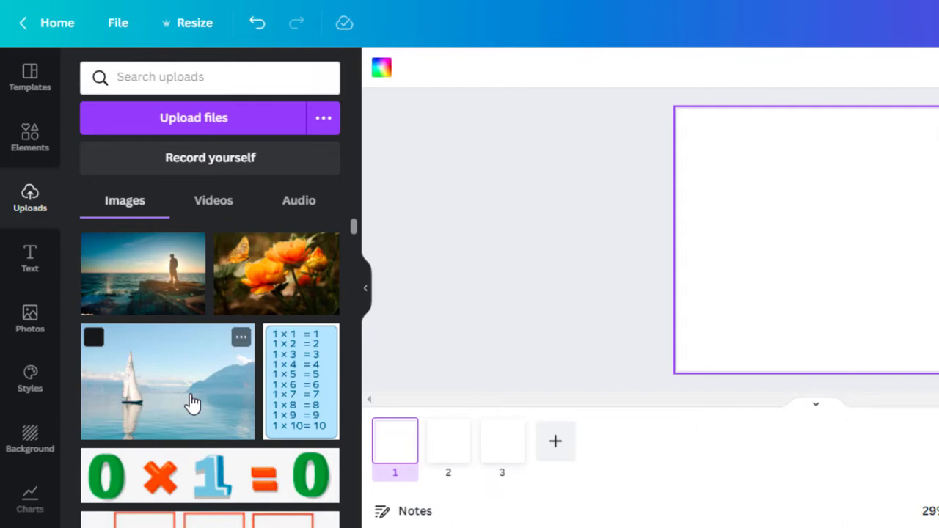
{"action": "mouse_move", "coordinate": [640, 254]}
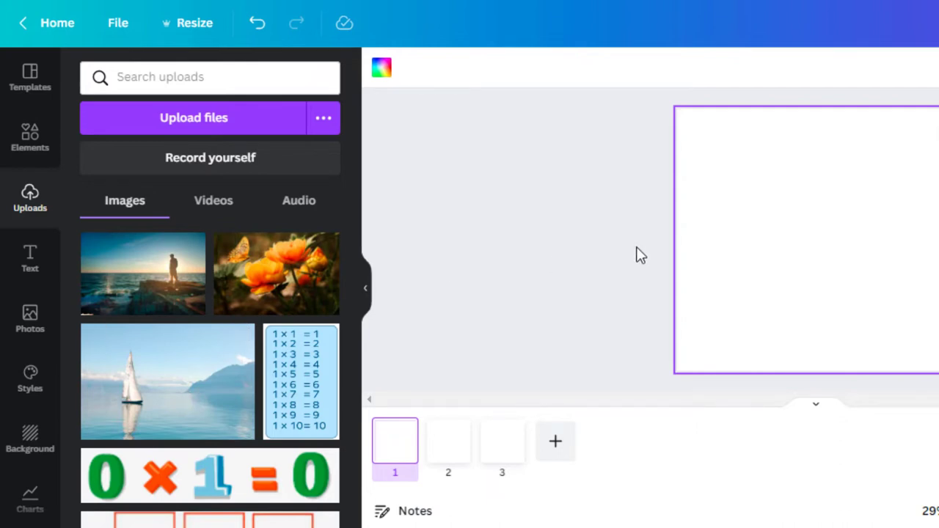
{"action": "mouse_move", "coordinate": [459, 275]}
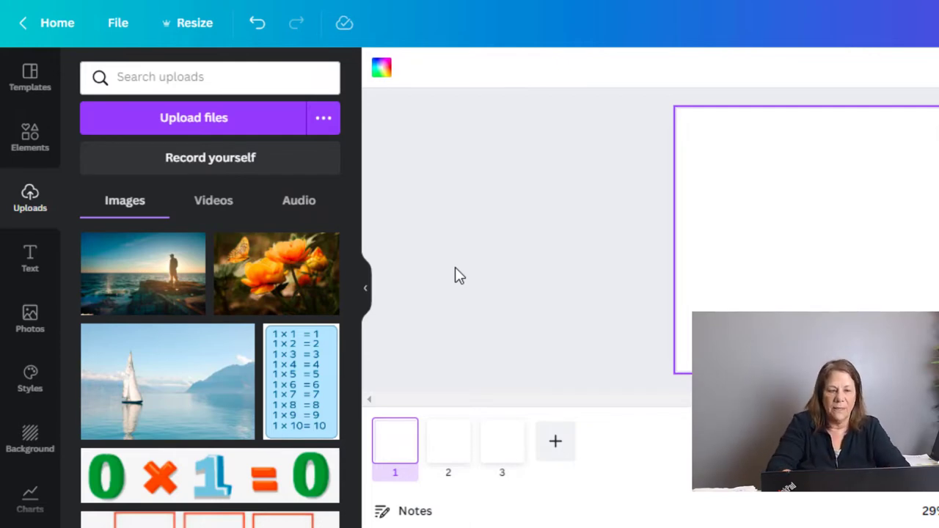
{"action": "mouse_move", "coordinate": [310, 283]}
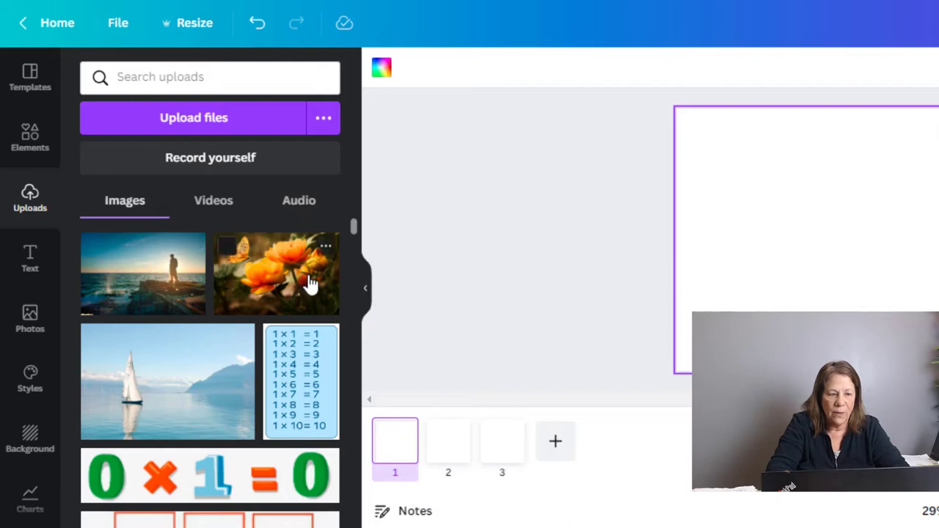
- Place the calm-lake sailboat photo on page 1 and enlarge it to cover the canvas
{"action": "left_click", "coordinate": [166, 380]}
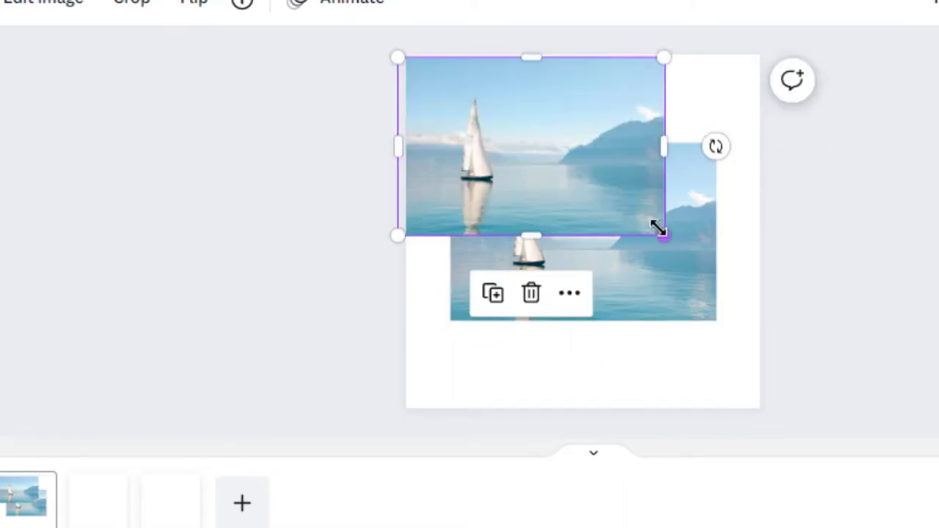
{"action": "left_click_drag", "start_coordinate": [664, 235], "coordinate": [851, 361]}
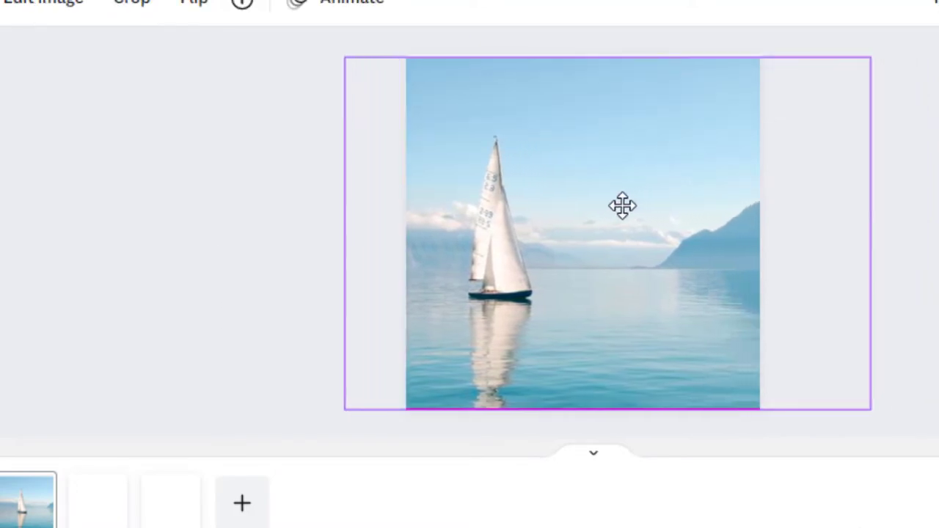
{"action": "left_click", "coordinate": [622, 205]}
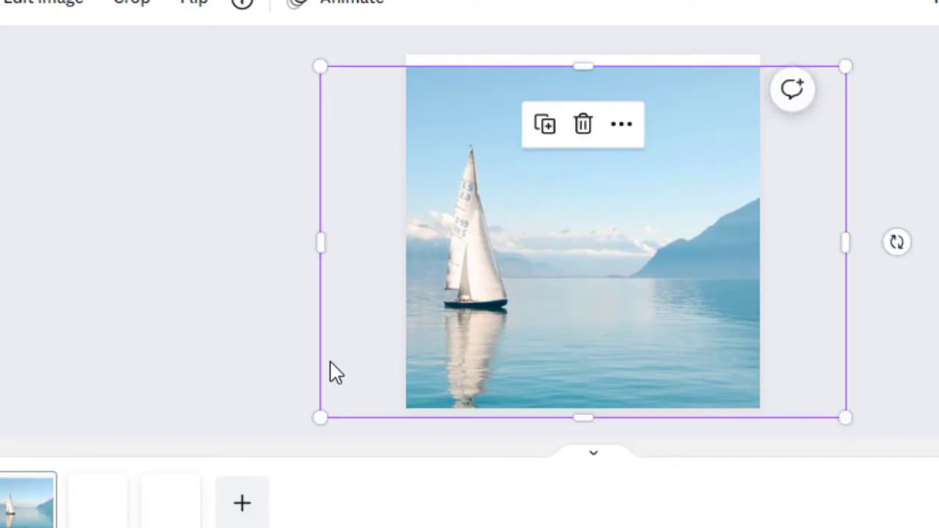
{"action": "mouse_move", "coordinate": [592, 62]}
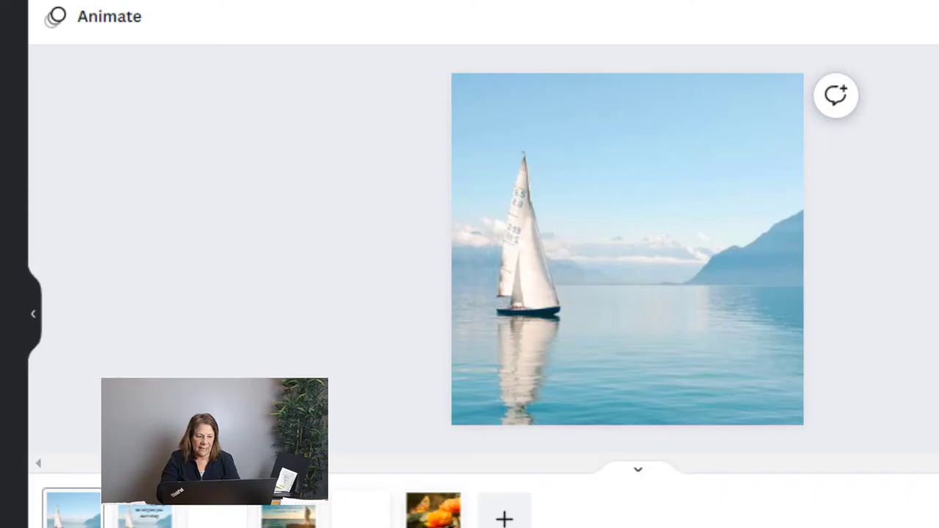
- Bring up the text options and move to the sailboat page with the 'go slowly, never stop' quote
{"action": "left_click", "coordinate": [25, 260]}
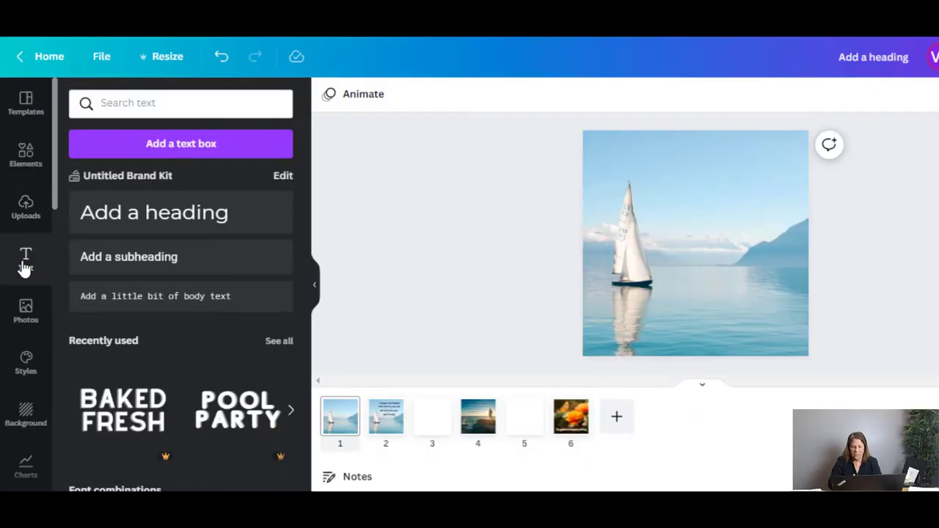
{"action": "mouse_move", "coordinate": [58, 297]}
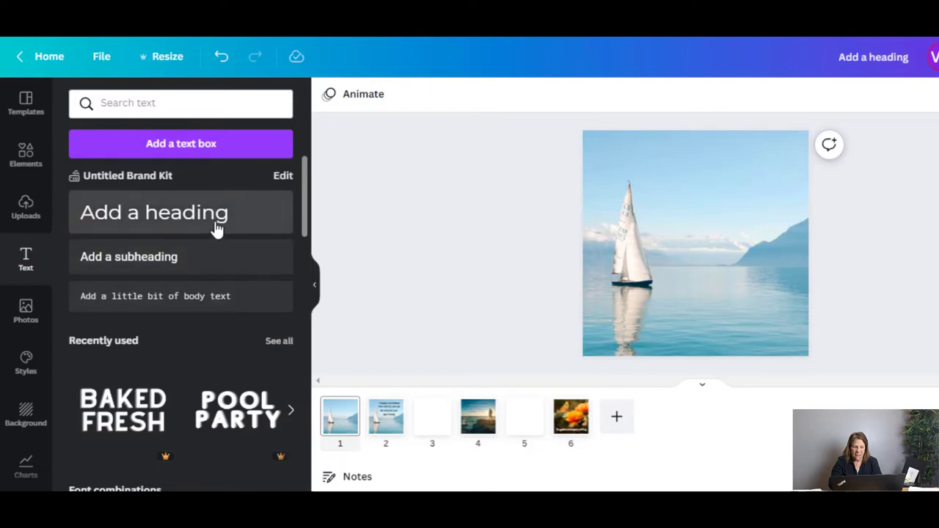
{"action": "mouse_move", "coordinate": [201, 316]}
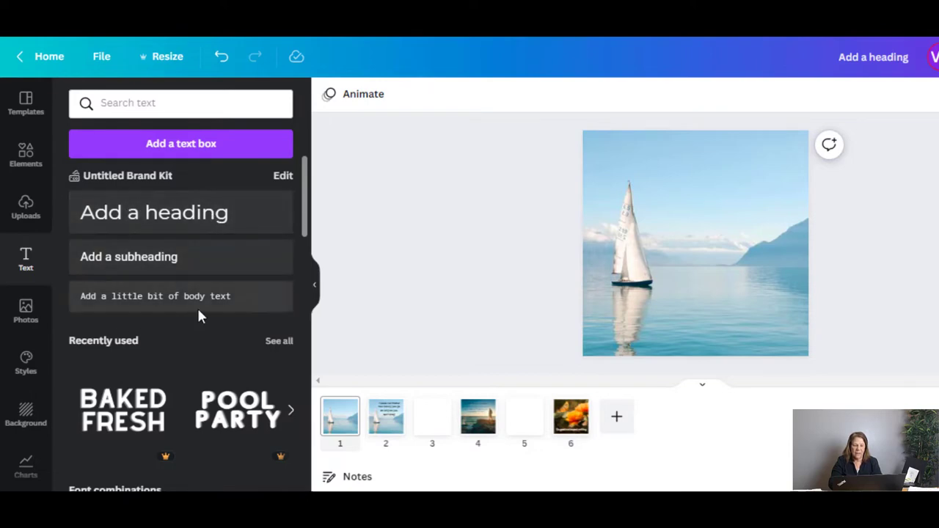
{"action": "mouse_move", "coordinate": [213, 265]}
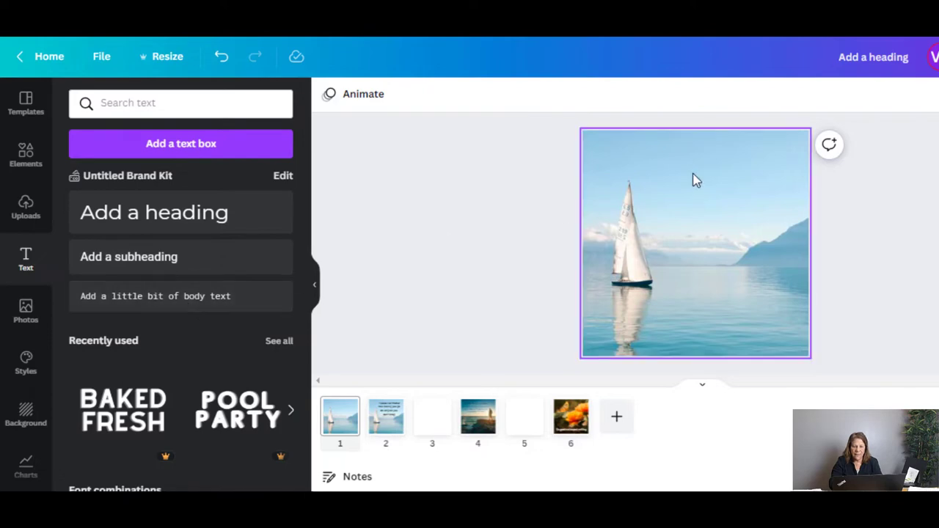
{"action": "left_click", "coordinate": [404, 264]}
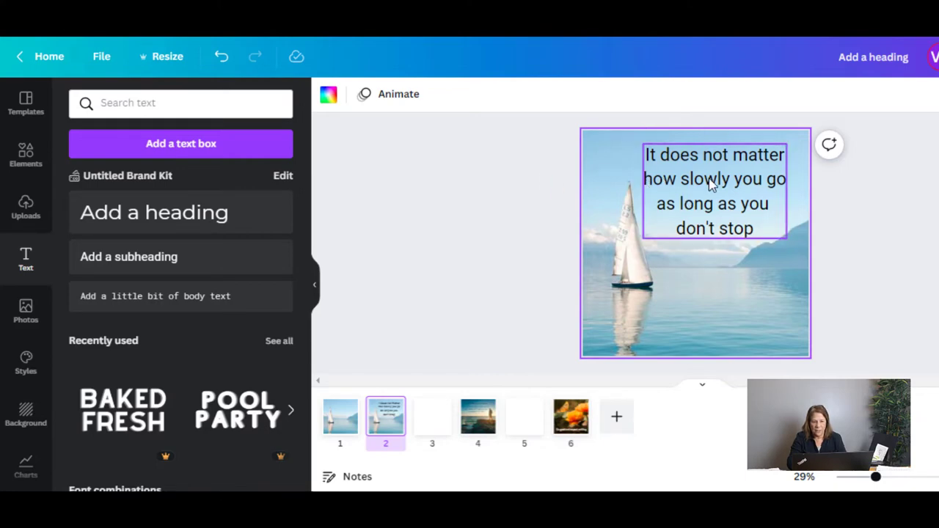
- Try the Echo and Neon effects on the quote, then set the effect back to None
{"action": "left_click", "coordinate": [714, 191]}
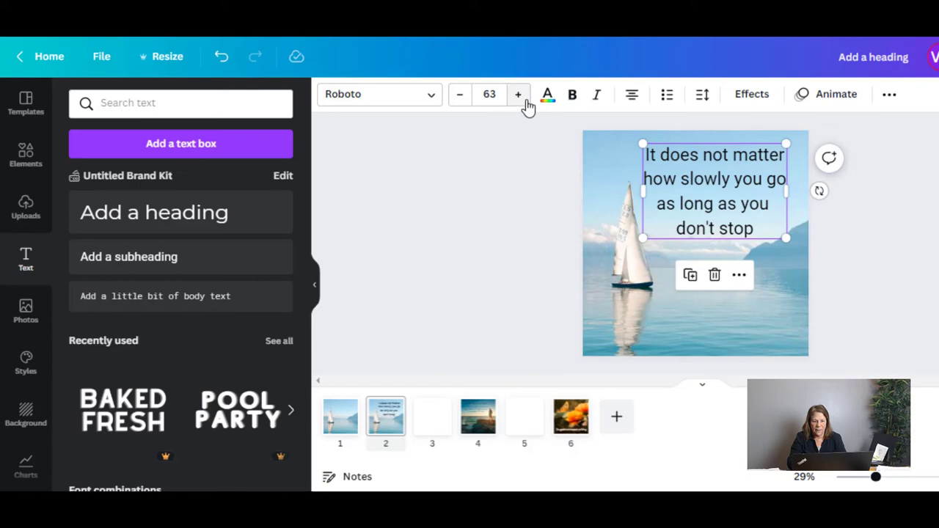
{"action": "mouse_move", "coordinate": [517, 94]}
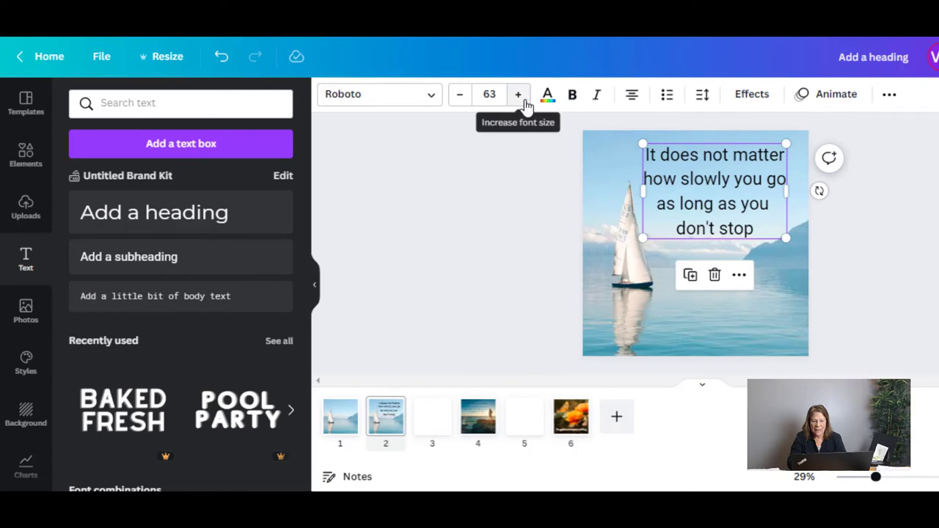
{"action": "mouse_move", "coordinate": [489, 94]}
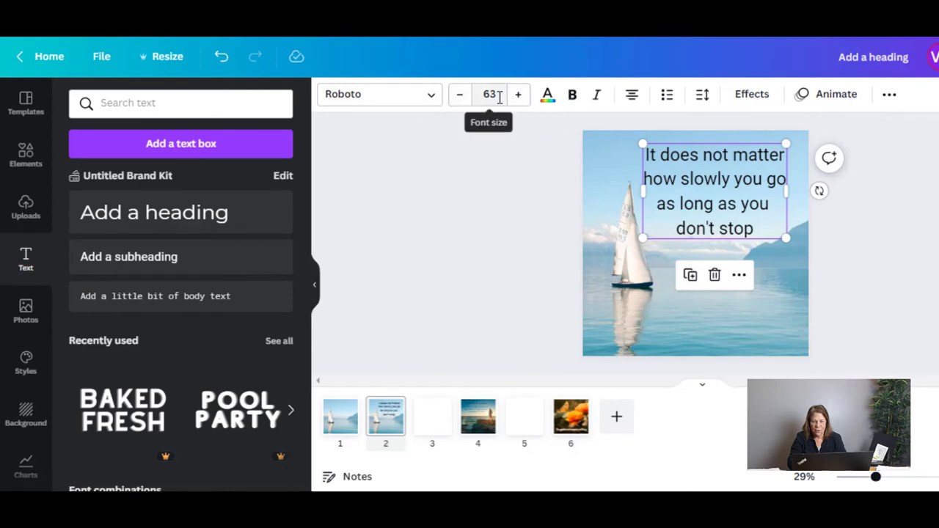
{"action": "left_click", "coordinate": [751, 94]}
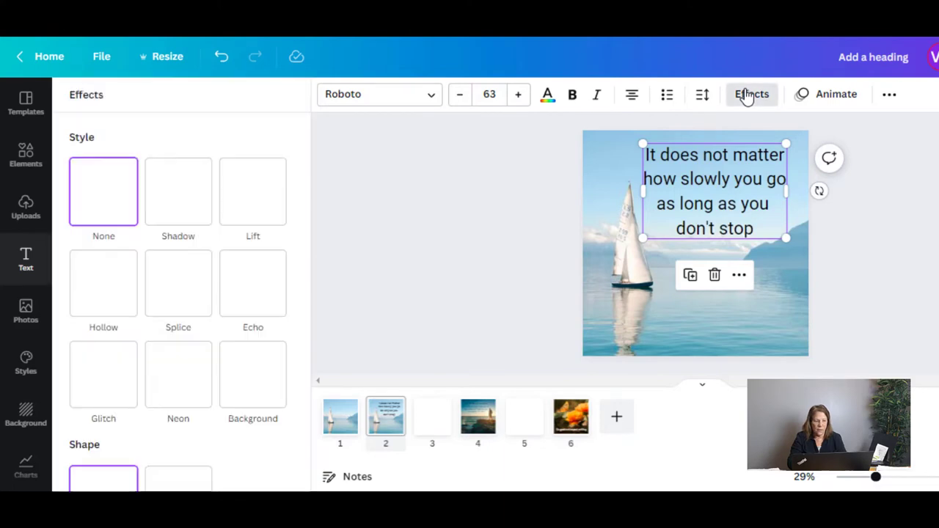
{"action": "left_click", "coordinate": [751, 93]}
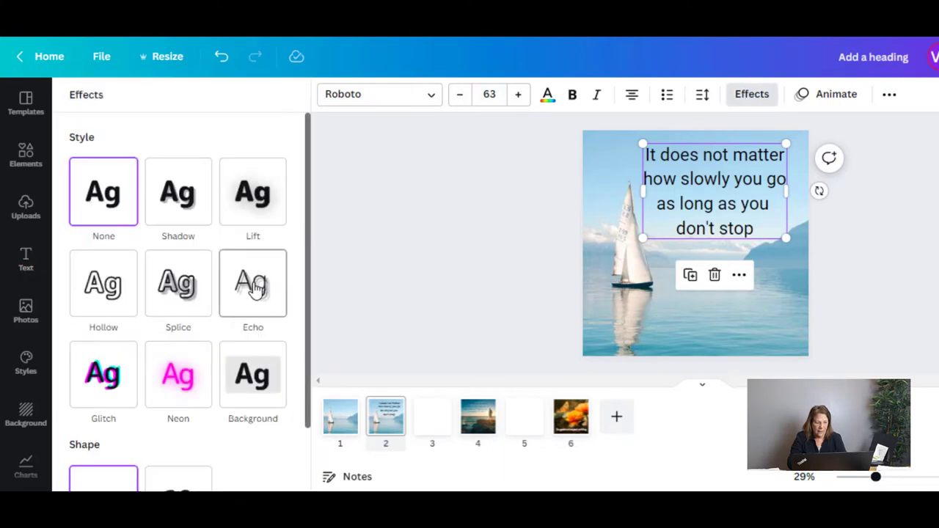
{"action": "left_click", "coordinate": [252, 283]}
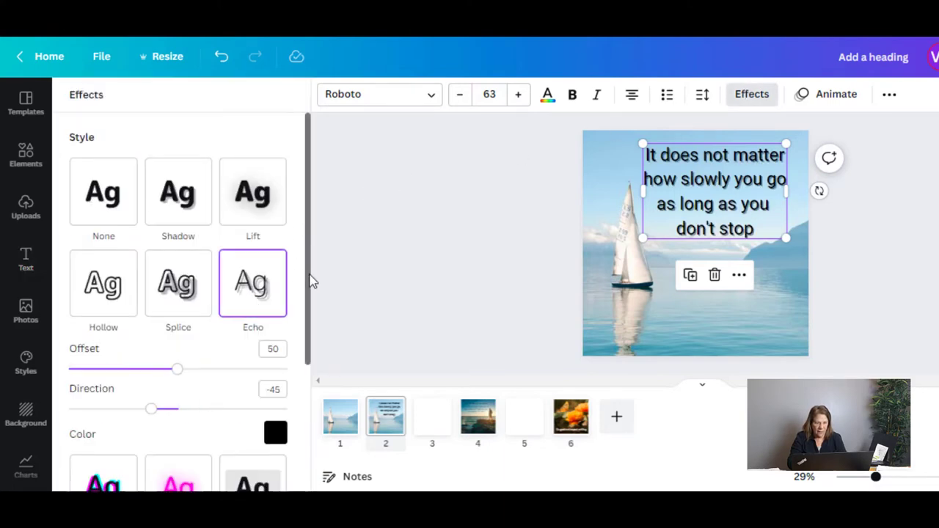
{"action": "scroll", "scroll_direction": "down", "scroll_amount": 3}
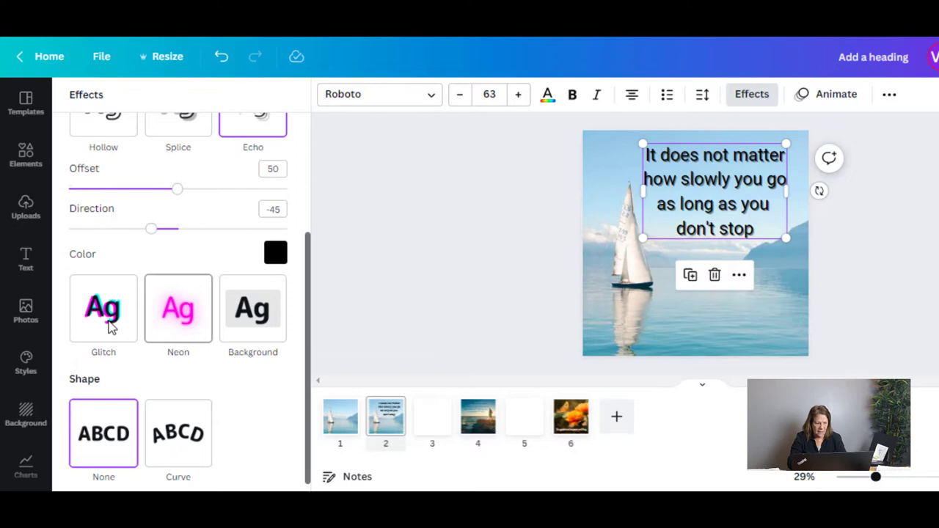
{"action": "mouse_move", "coordinate": [277, 288]}
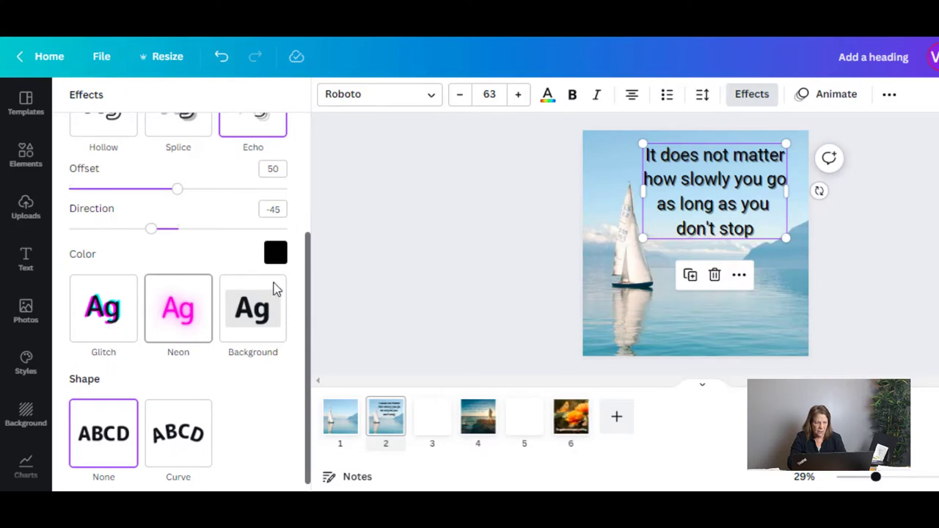
{"action": "mouse_move", "coordinate": [307, 174]}
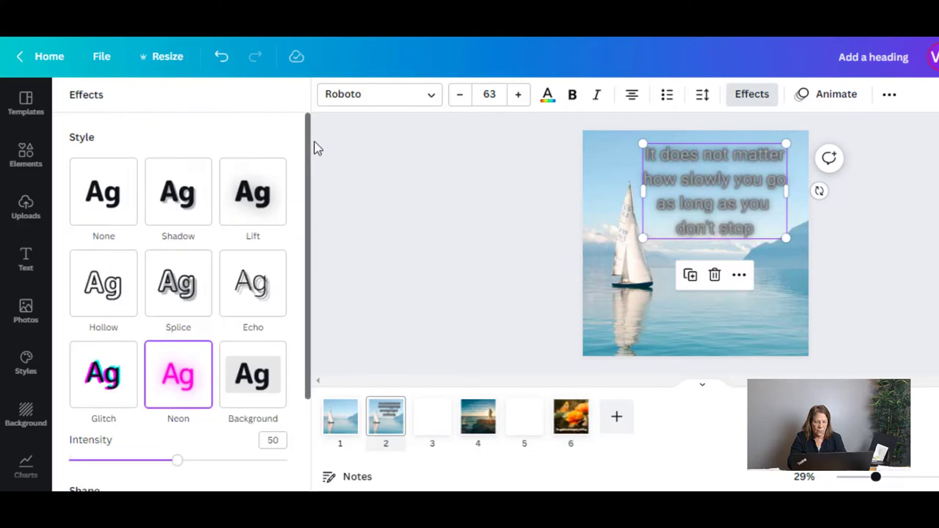
{"action": "left_click", "coordinate": [103, 191]}
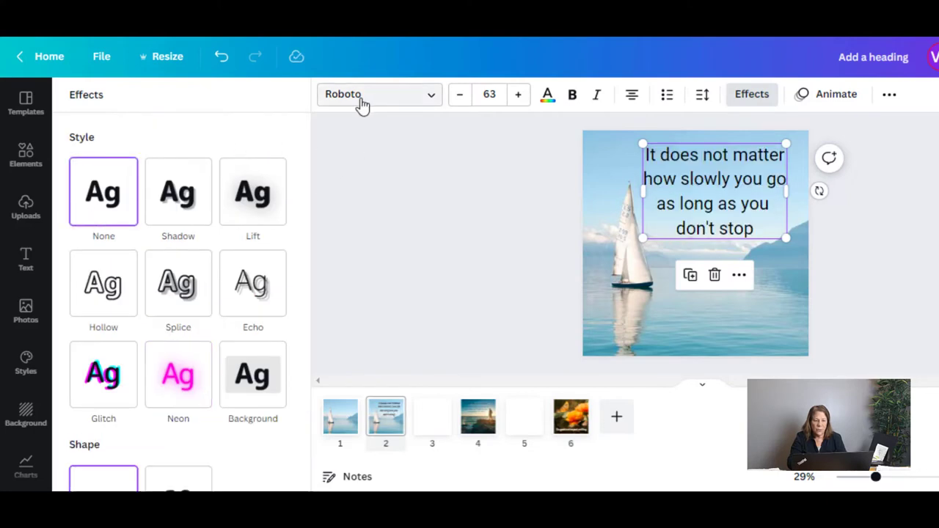
{"action": "mouse_move", "coordinate": [425, 101]}
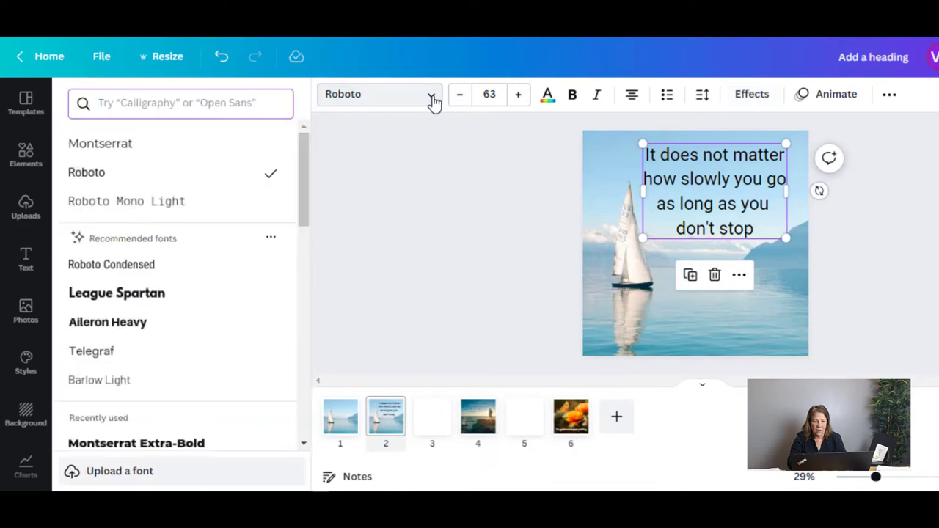
{"action": "mouse_move", "coordinate": [239, 360]}
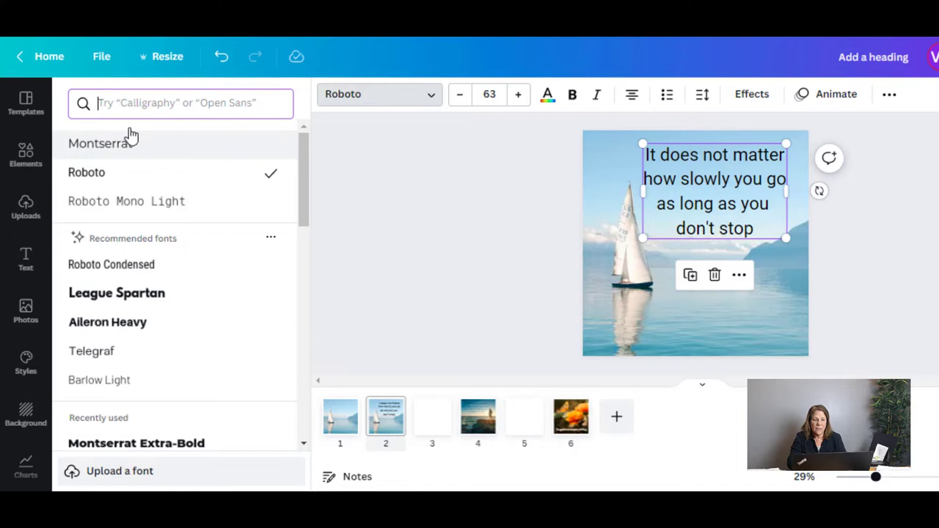
{"action": "mouse_move", "coordinate": [370, 176]}
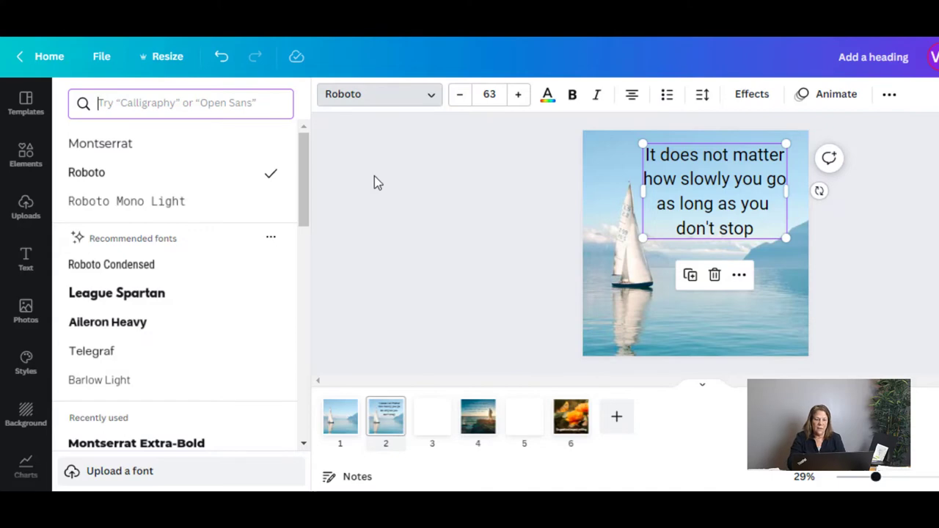
- Dismiss the font list, keeping the quote in its original Roboto font
{"action": "left_click", "coordinate": [25, 259]}
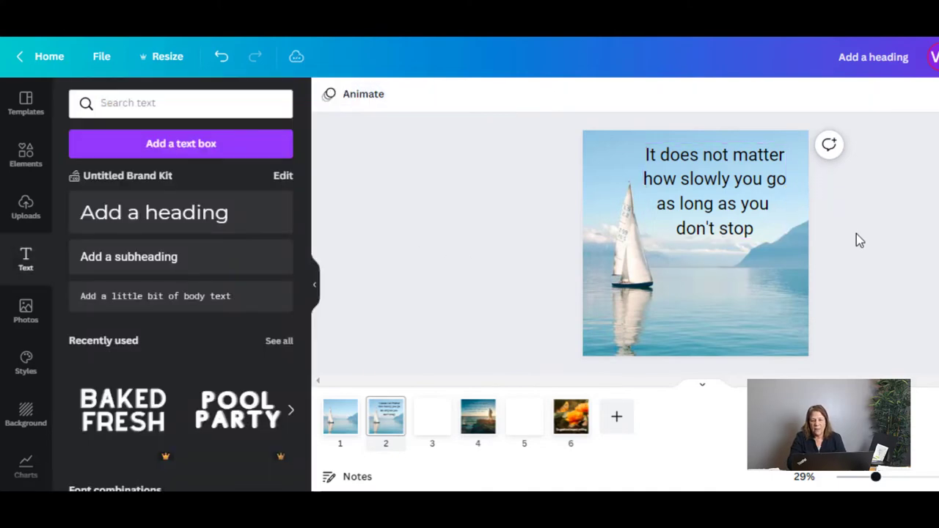
{"action": "mouse_move", "coordinate": [367, 249]}
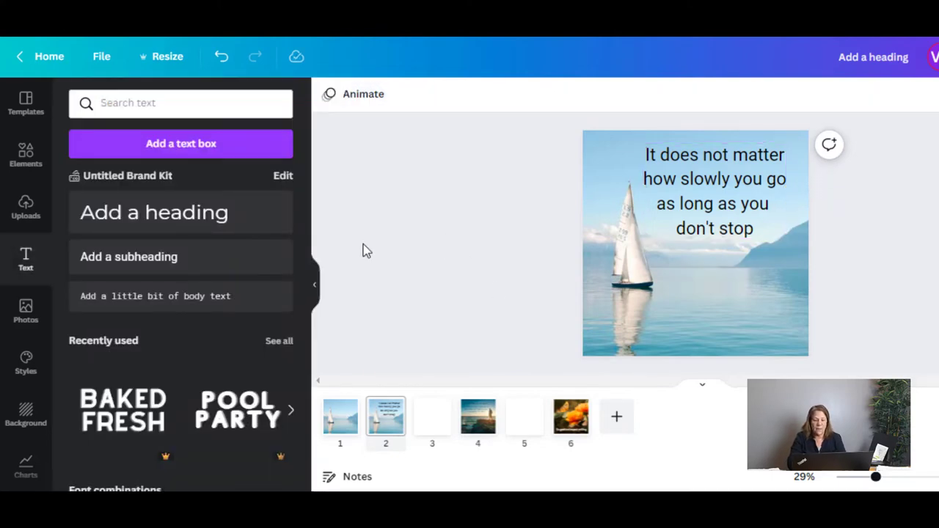
{"action": "mouse_move", "coordinate": [358, 243]}
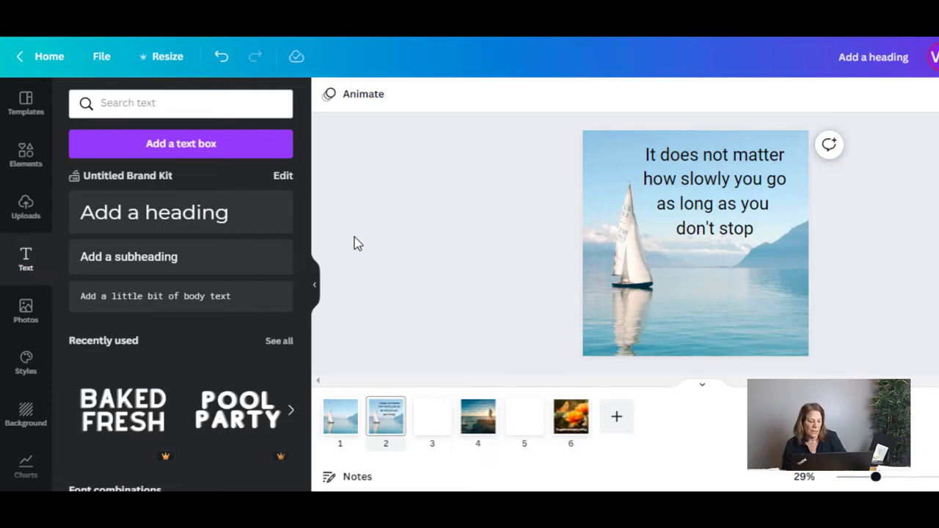
{"action": "mouse_move", "coordinate": [361, 301]}
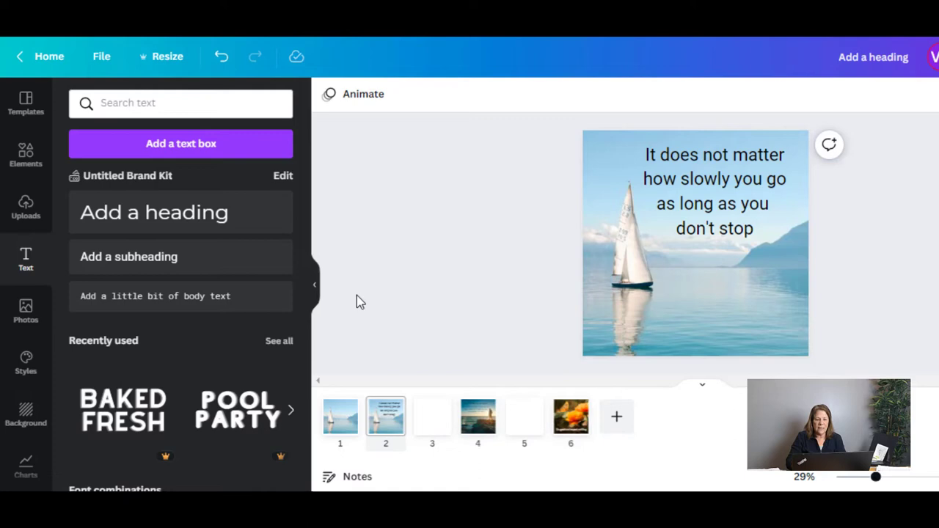
- Switch to page 3, the blank page, for editing
{"action": "left_click", "coordinate": [432, 416]}
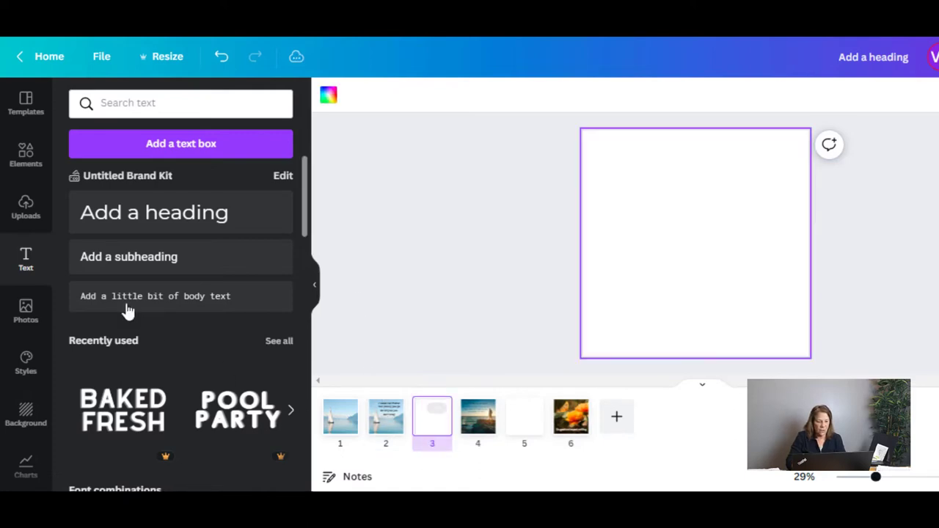
- Add the uploaded sunset photo of a man on seaside rocks and stretch it over page 3
{"action": "left_click", "coordinate": [26, 209]}
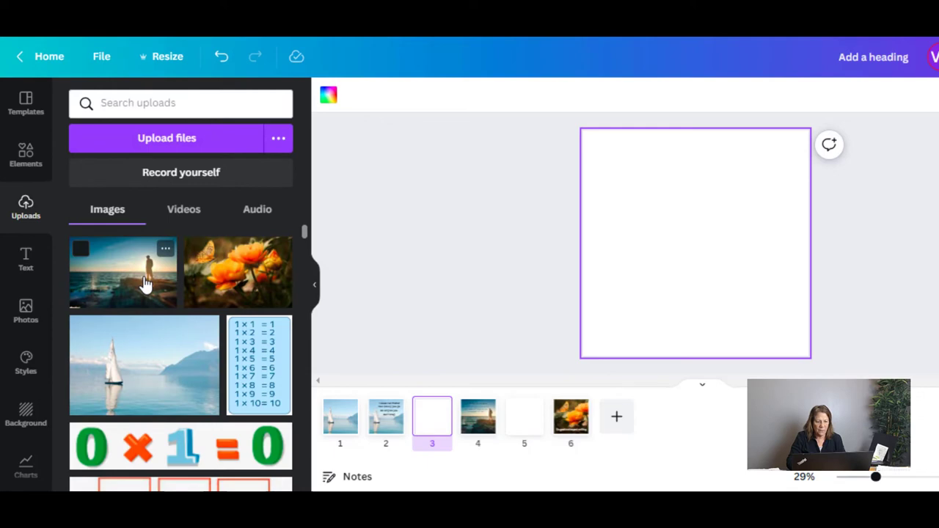
{"action": "left_click", "coordinate": [123, 273]}
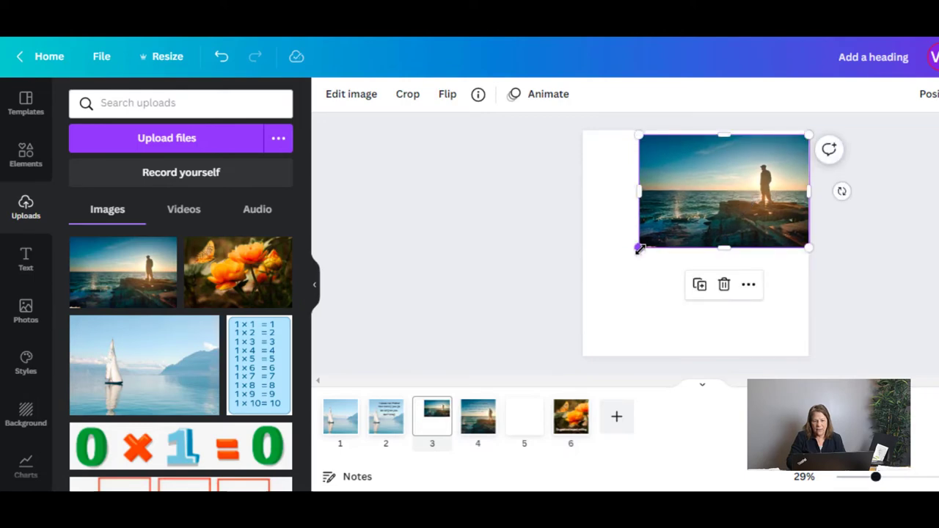
{"action": "left_click_drag", "start_coordinate": [638, 247], "coordinate": [583, 286]}
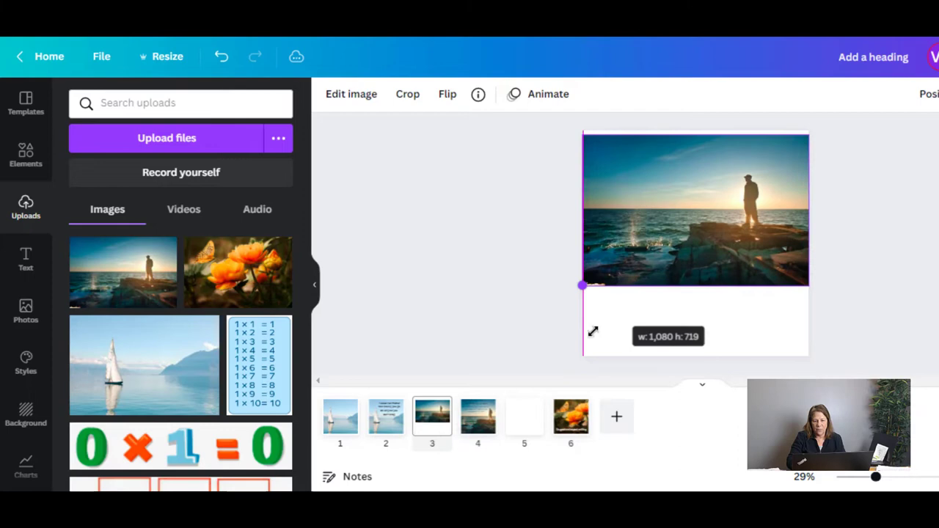
{"action": "left_click_drag", "start_coordinate": [581, 286], "coordinate": [475, 357]}
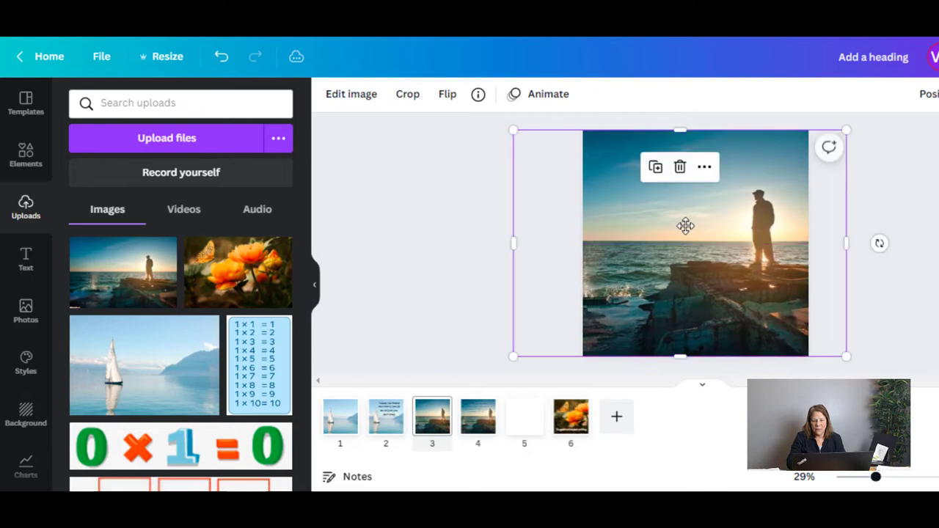
{"action": "mouse_move", "coordinate": [453, 276]}
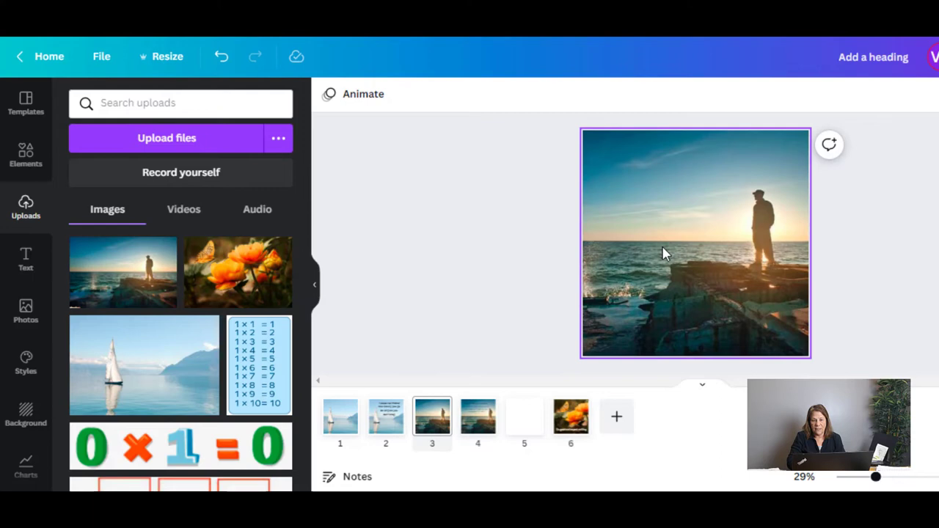
{"action": "left_click", "coordinate": [494, 256]}
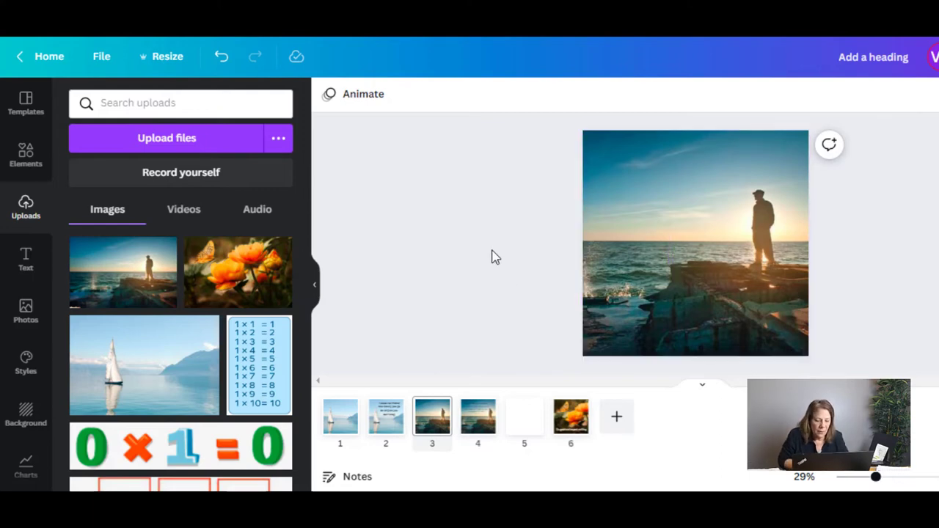
{"action": "mouse_move", "coordinate": [486, 140]}
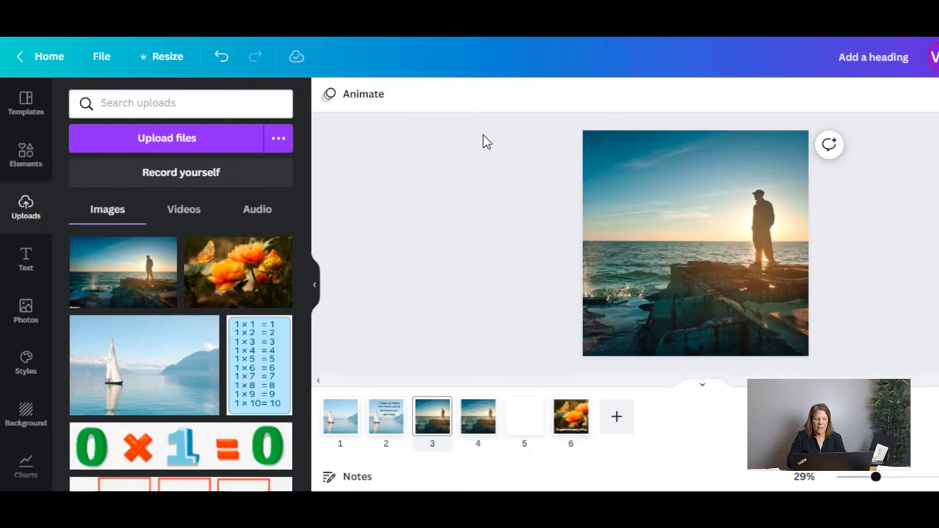
- Go to the man-at-sea quote page and select its quote text
{"action": "left_click", "coordinate": [478, 416]}
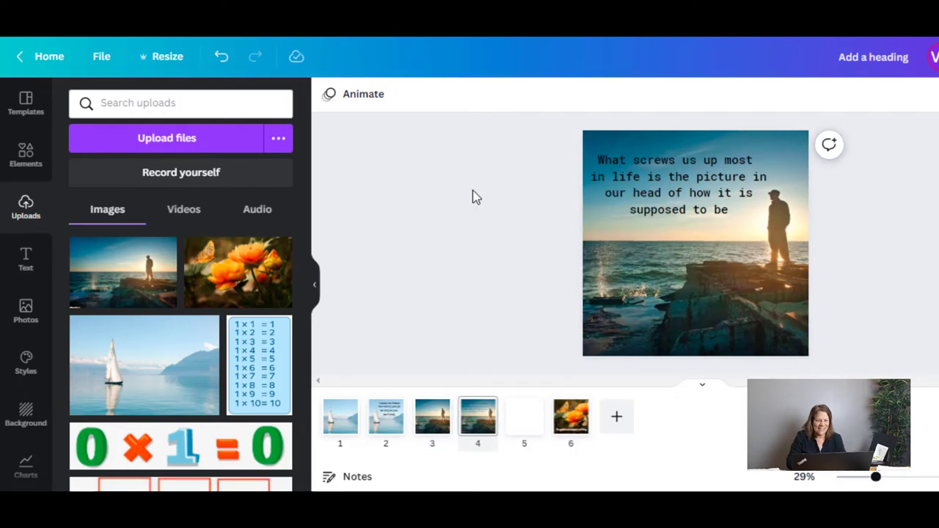
{"action": "left_click", "coordinate": [695, 242]}
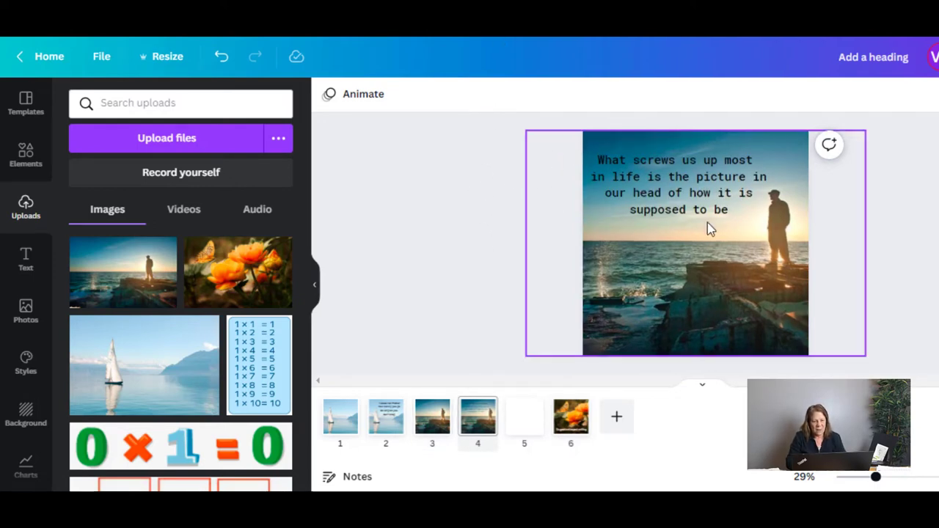
{"action": "left_click", "coordinate": [559, 168]}
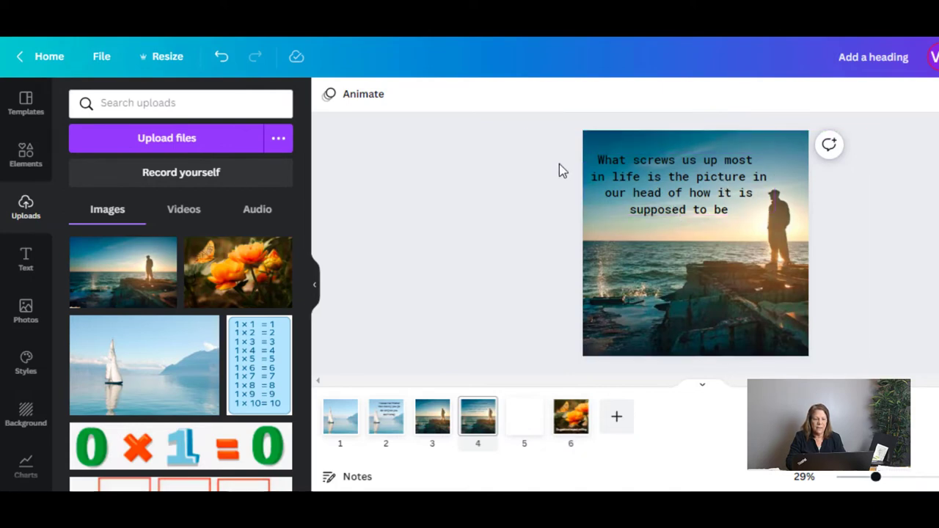
{"action": "left_click", "coordinate": [675, 183]}
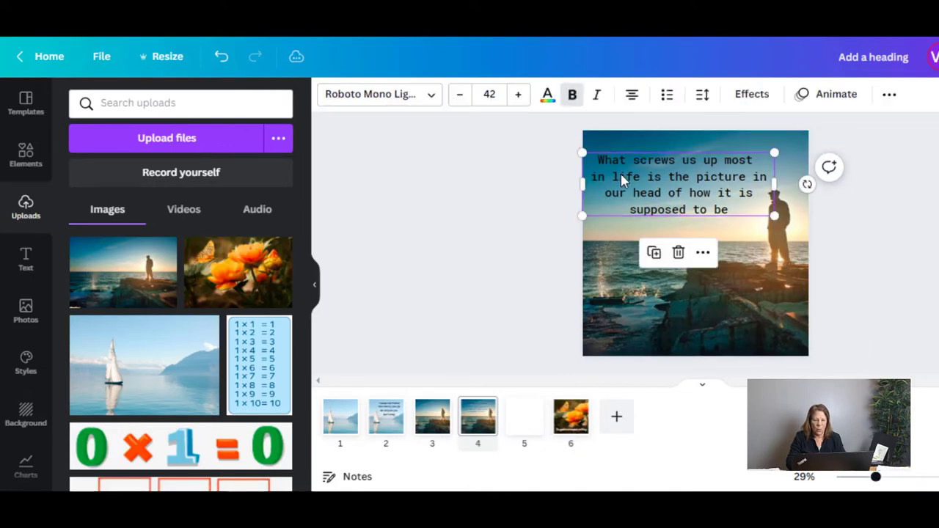
{"action": "mouse_move", "coordinate": [475, 117]}
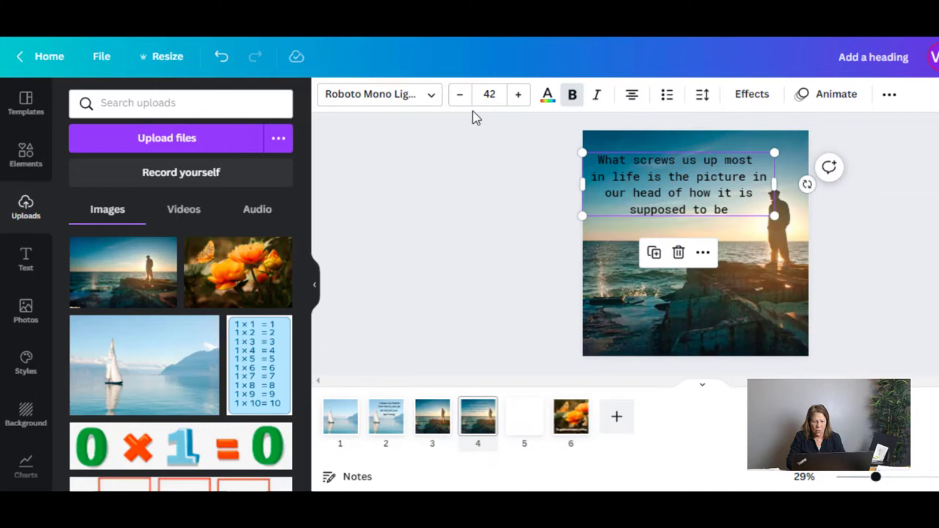
- Reduce the quote's font size from 42 to 41 and remove bold
{"action": "left_click", "coordinate": [460, 94]}
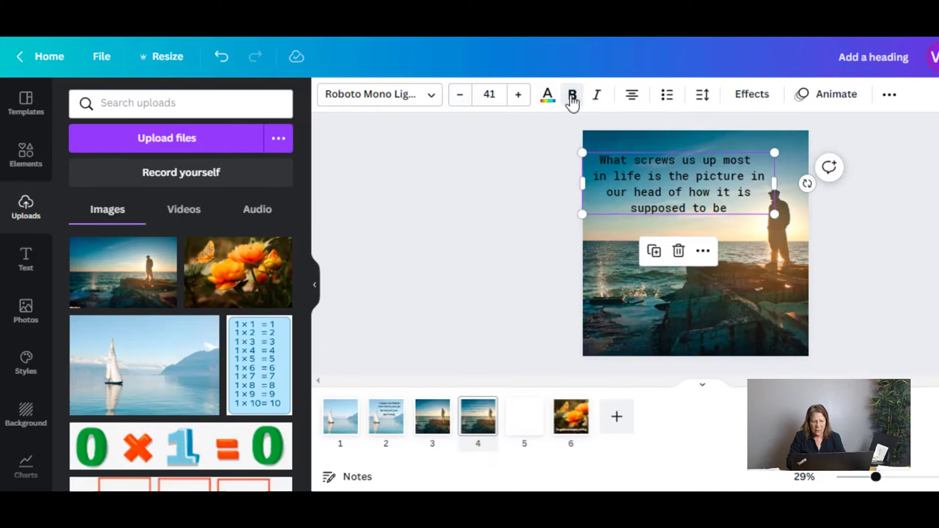
{"action": "left_click", "coordinate": [572, 96]}
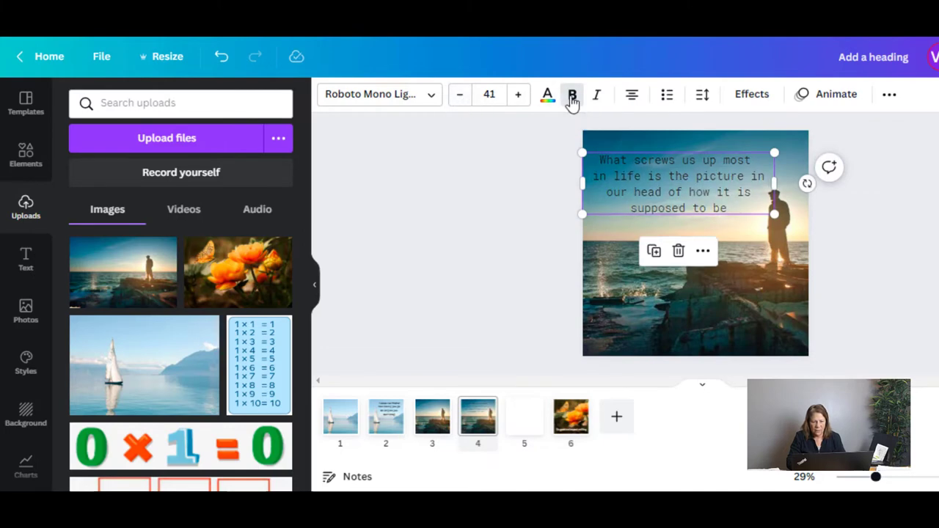
{"action": "left_click", "coordinate": [513, 203]}
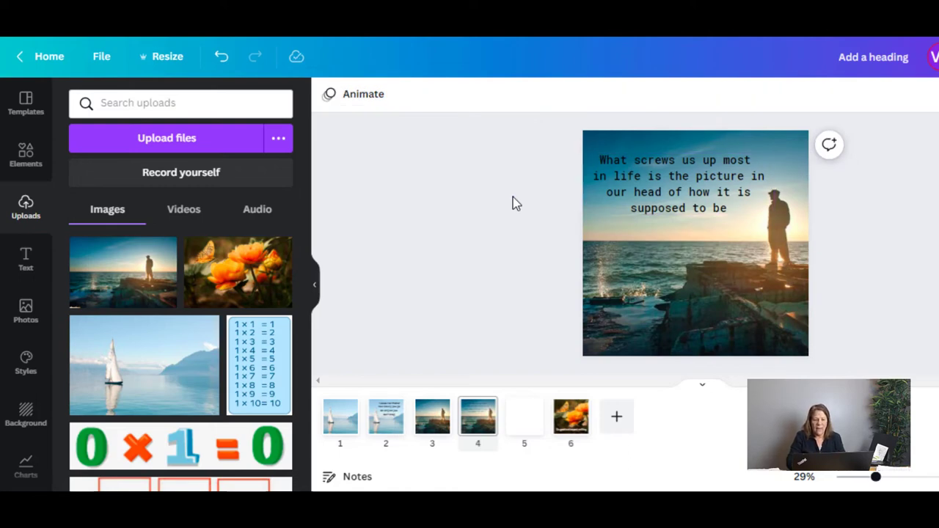
{"action": "mouse_move", "coordinate": [429, 283]}
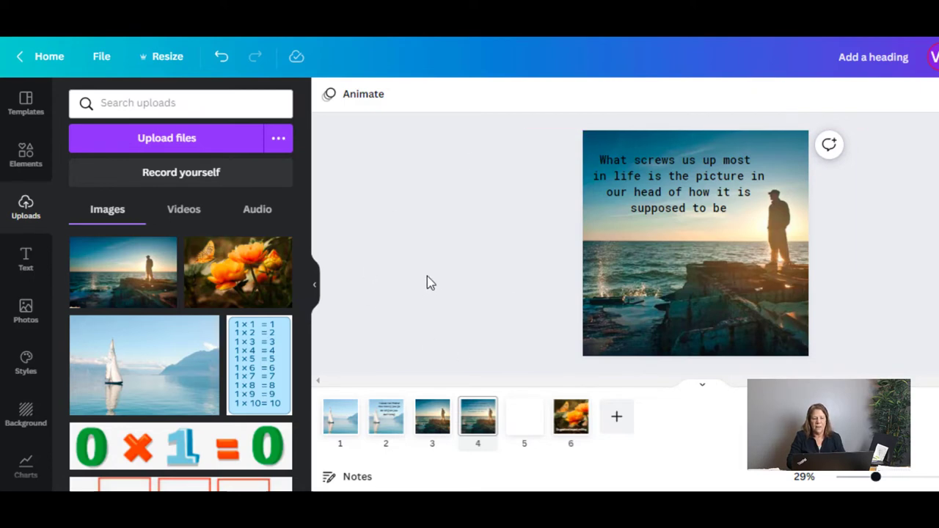
{"action": "mouse_move", "coordinate": [450, 225]}
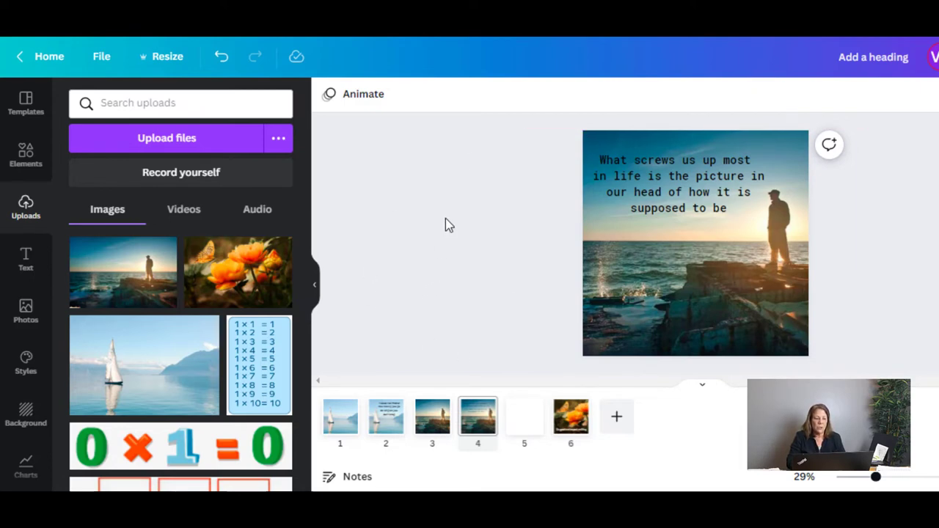
{"action": "left_click", "coordinate": [524, 417]}
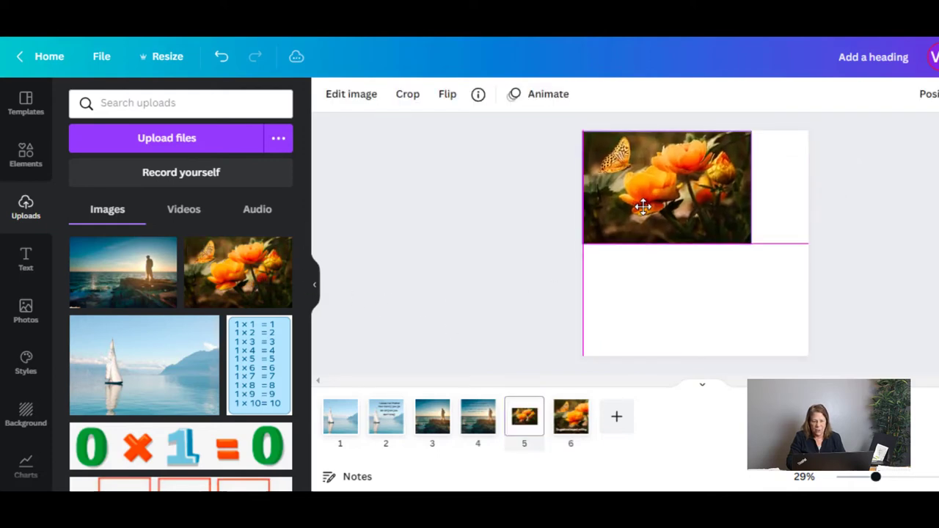
- Stretch the butterfly-and-orange-flowers photo until it covers the entire fifth page
{"action": "left_click_drag", "start_coordinate": [751, 240], "coordinate": [758, 247]}
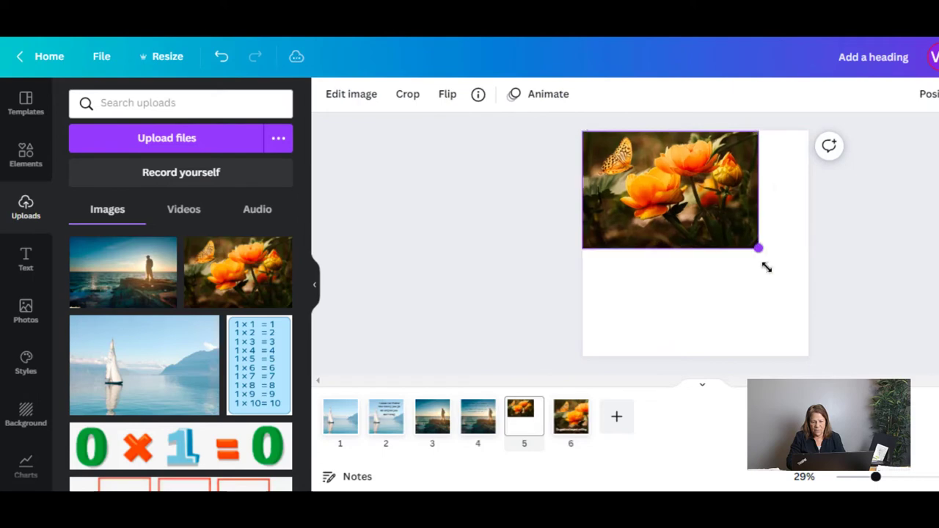
{"action": "left_click_drag", "start_coordinate": [758, 247], "coordinate": [924, 359]}
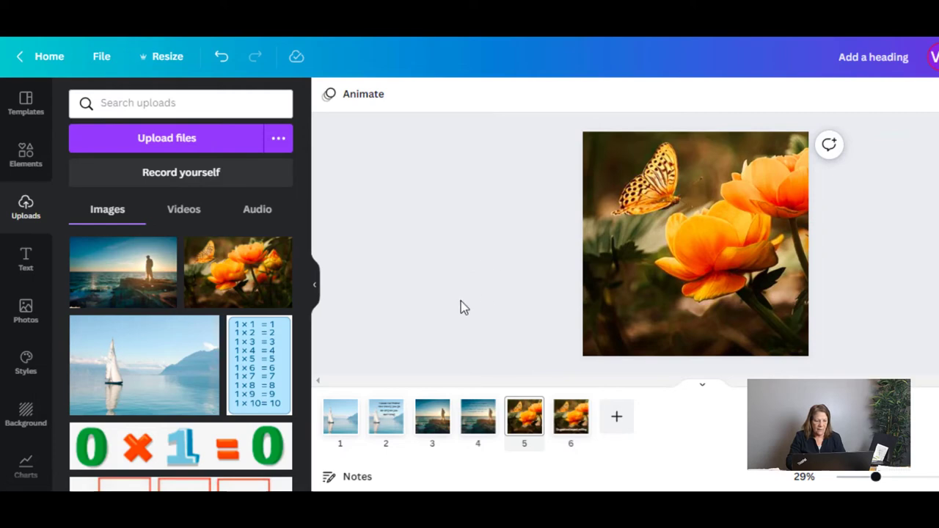
{"action": "mouse_move", "coordinate": [80, 253]}
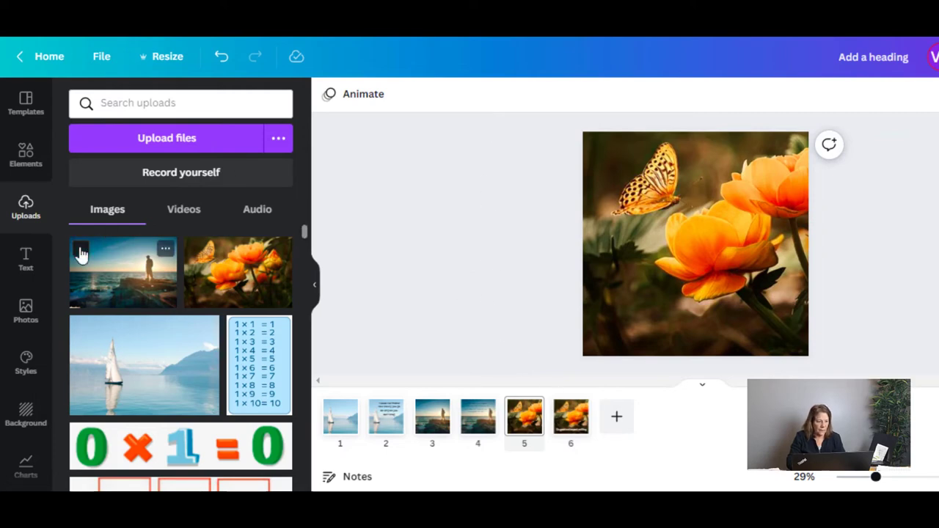
{"action": "left_click", "coordinate": [25, 260]}
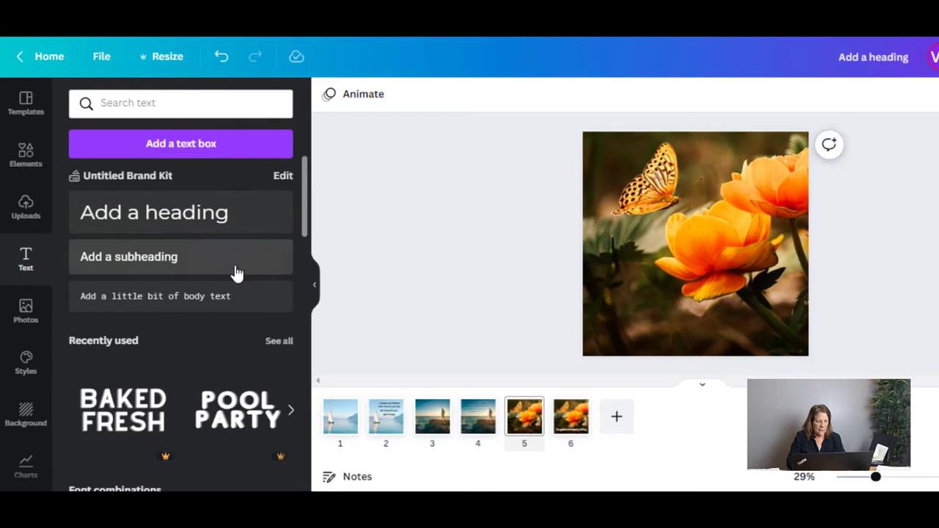
- Switch to page 6 and select its 'Do good and expect nothing' caption
{"action": "left_click", "coordinate": [154, 295]}
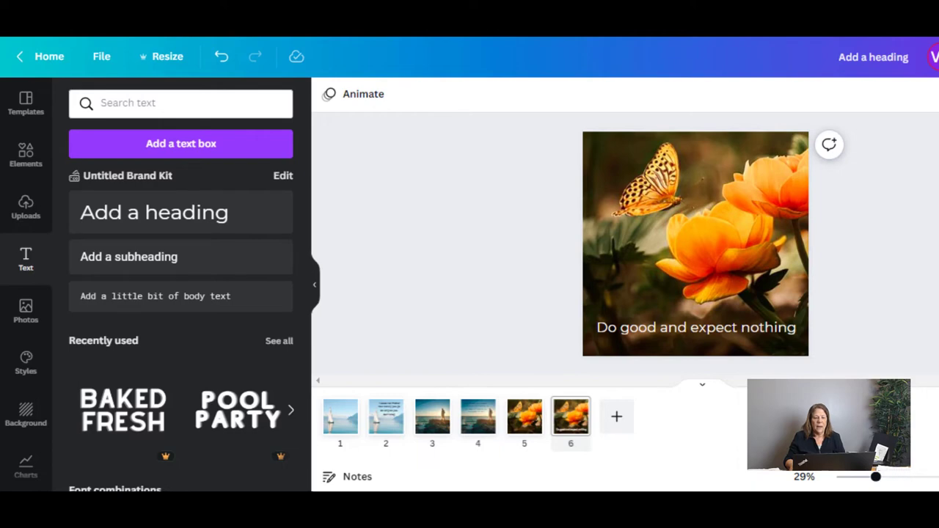
{"action": "left_click", "coordinate": [695, 245]}
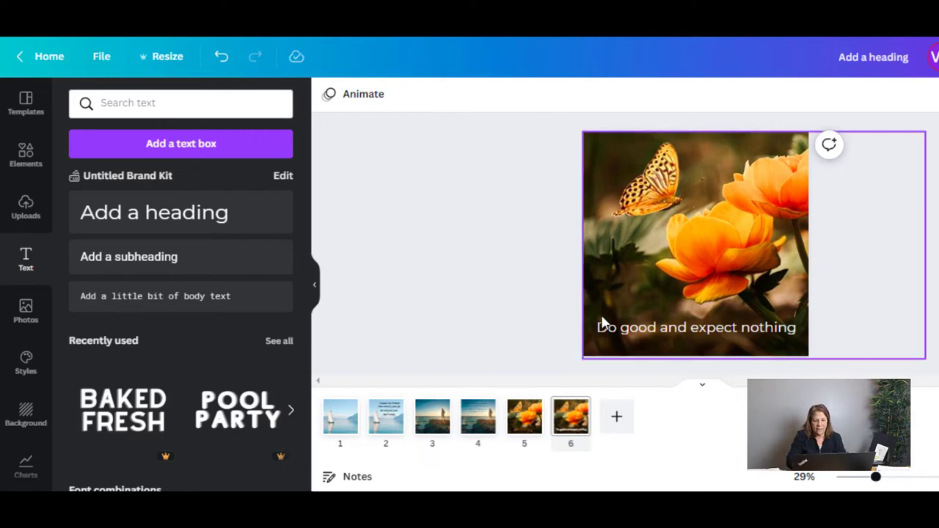
{"action": "left_click", "coordinate": [695, 327]}
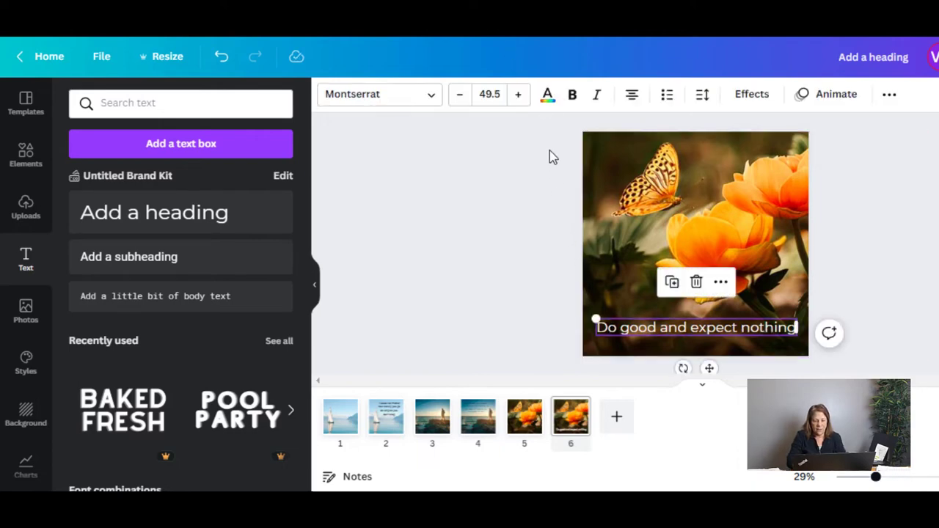
{"action": "mouse_move", "coordinate": [547, 94]}
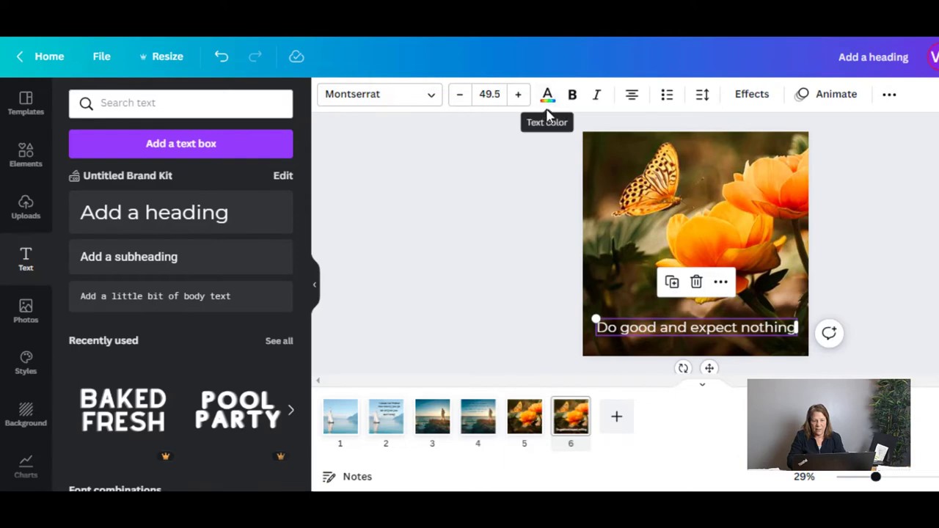
{"action": "left_click", "coordinate": [547, 94]}
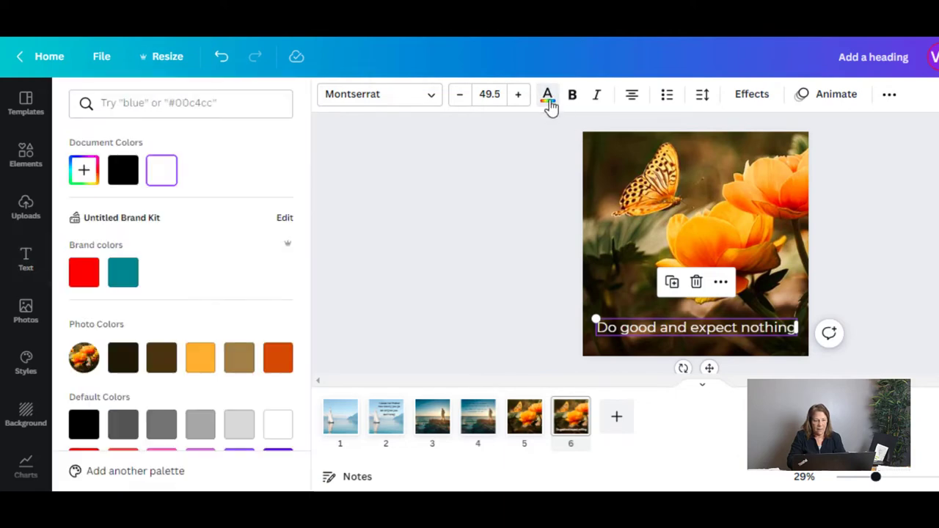
{"action": "mouse_move", "coordinate": [185, 283]}
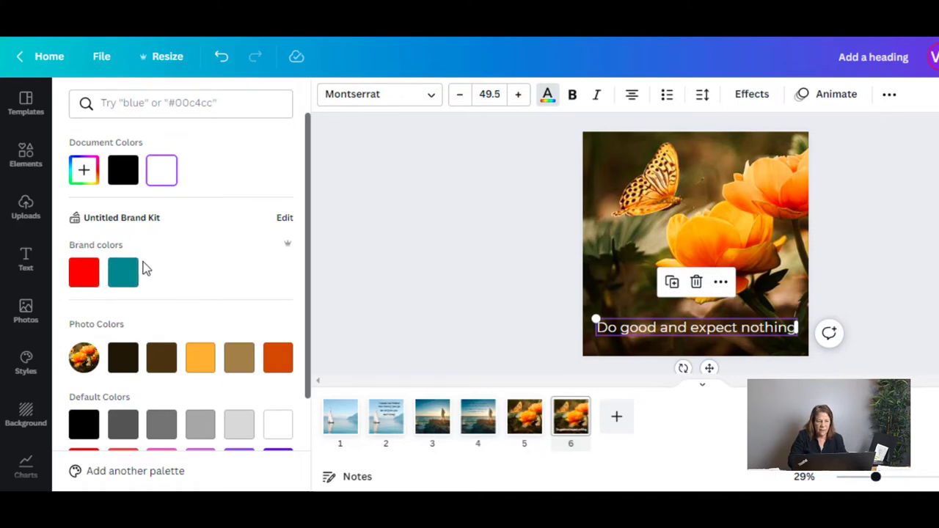
{"action": "scroll", "scroll_direction": "down", "scroll_amount": 3}
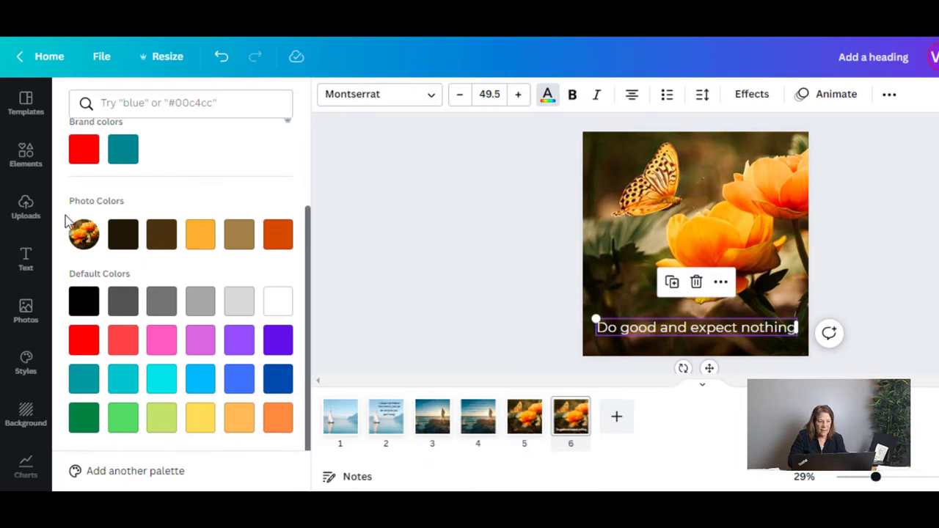
{"action": "mouse_move", "coordinate": [95, 260]}
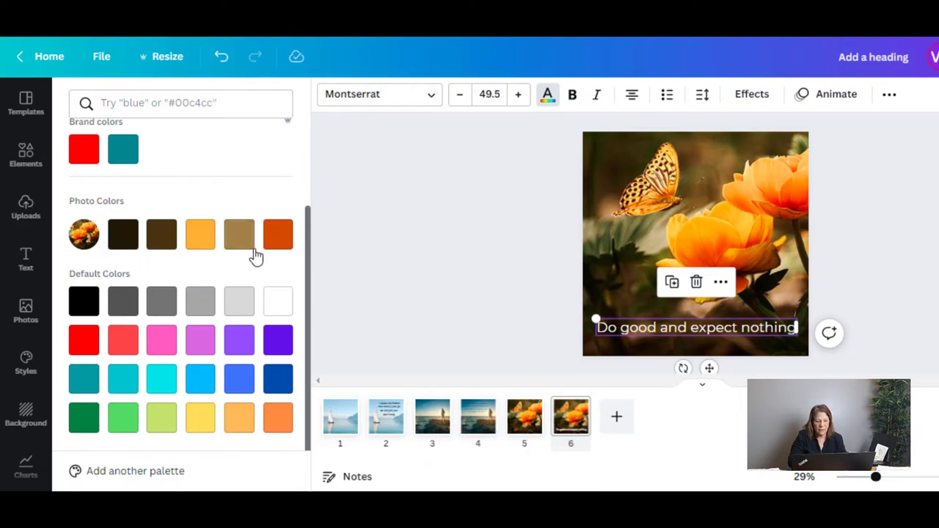
{"action": "mouse_move", "coordinate": [310, 230]}
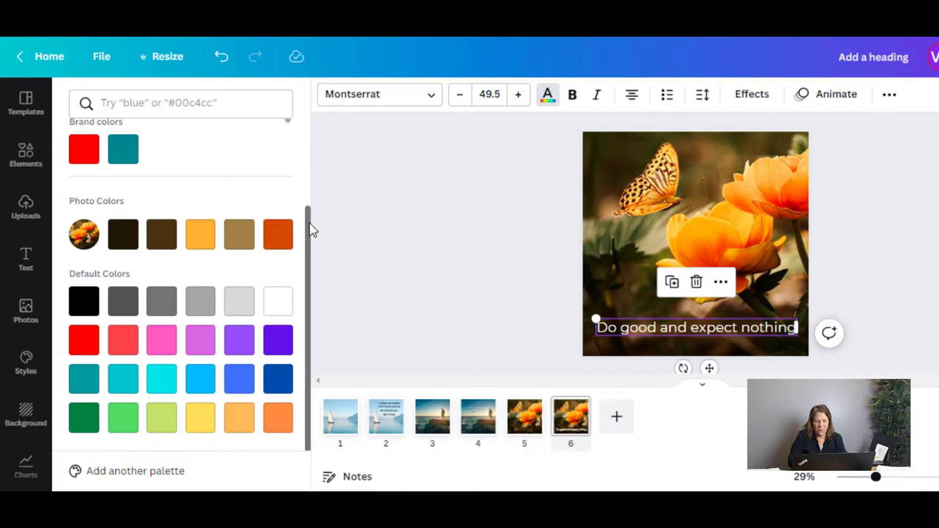
{"action": "scroll", "scroll_direction": "up", "scroll_amount": 3}
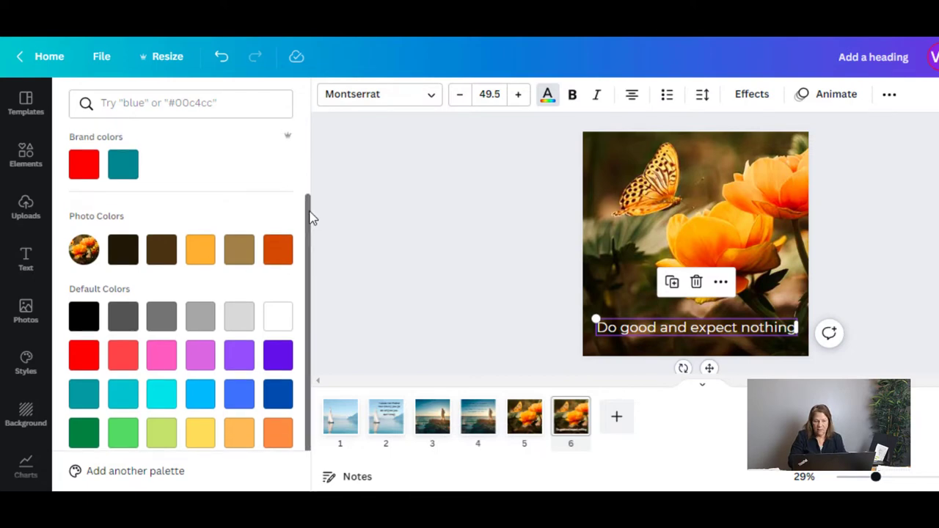
{"action": "mouse_move", "coordinate": [308, 248]}
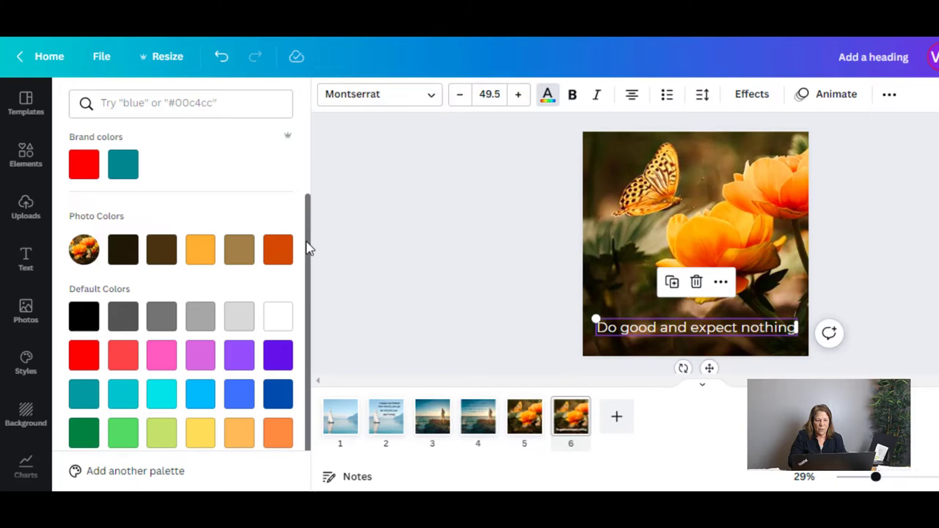
{"action": "scroll", "scroll_direction": "up", "scroll_amount": 3}
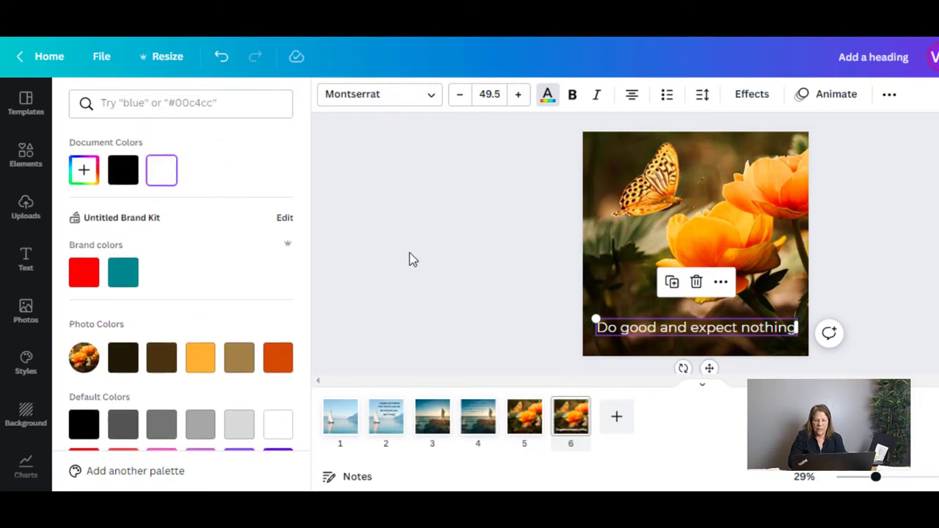
{"action": "left_click", "coordinate": [25, 260]}
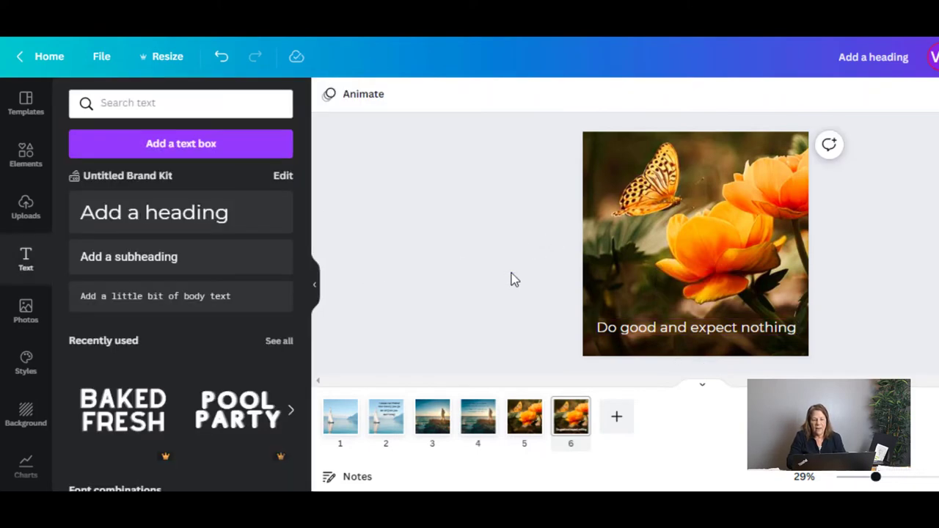